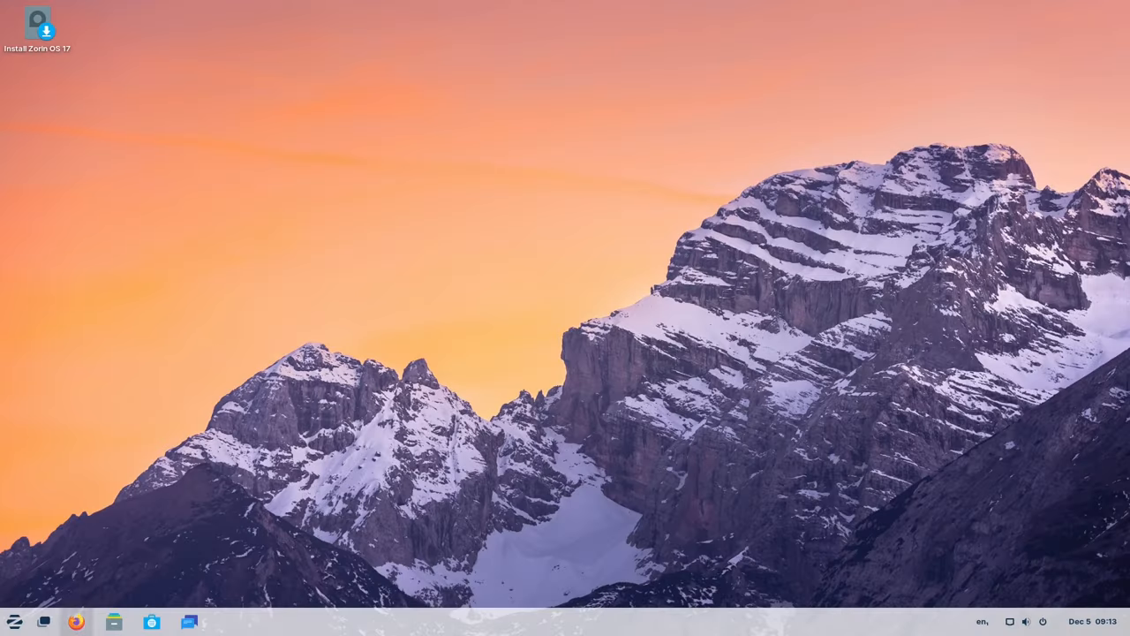
- Review the system details on Settings' About page, then close Settings
left_click(14, 622)
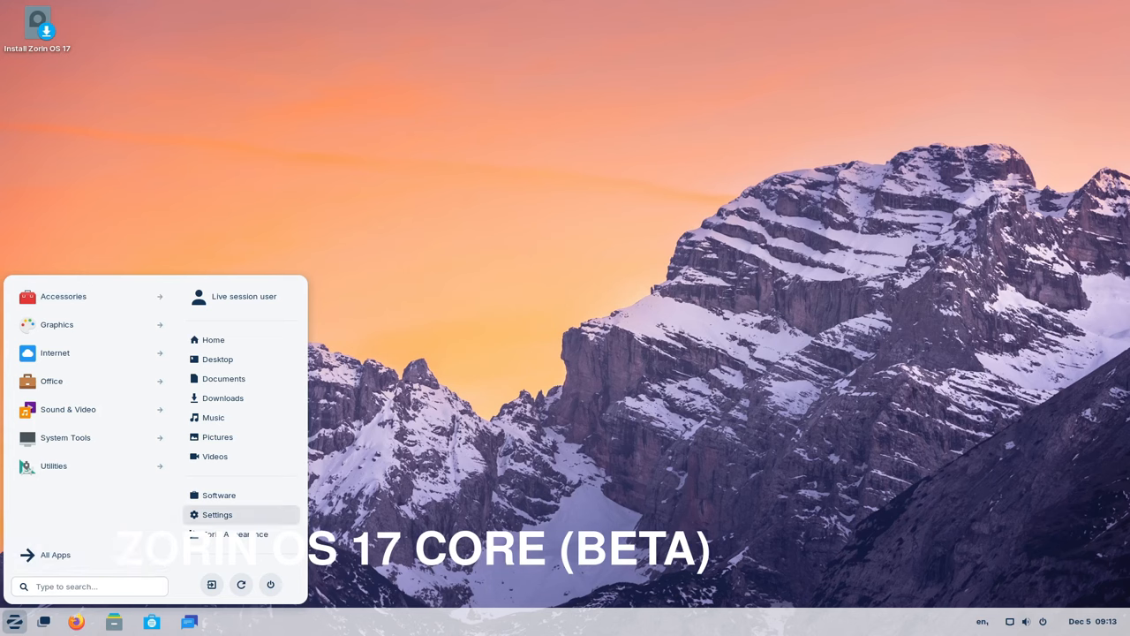
left_click(217, 514)
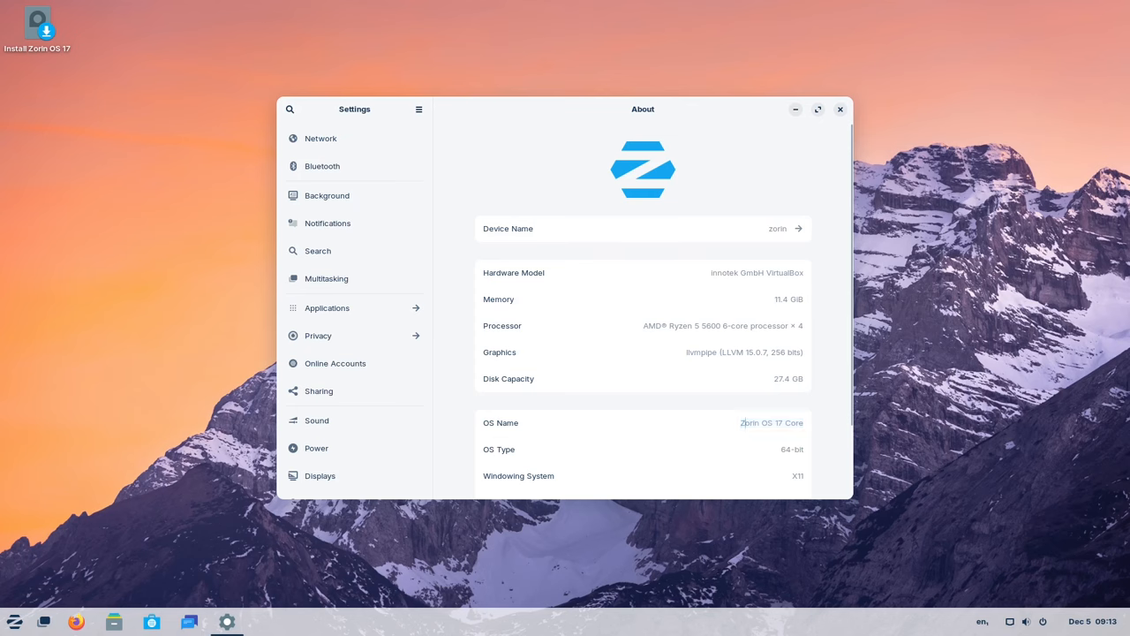
scroll("down", 3)
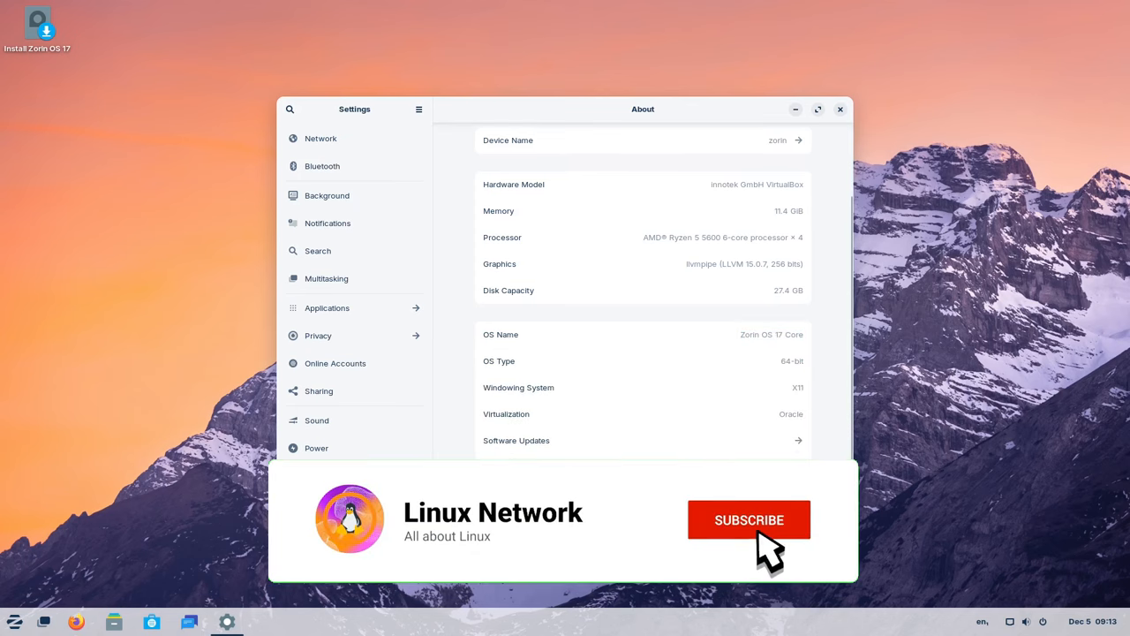
left_click(749, 519)
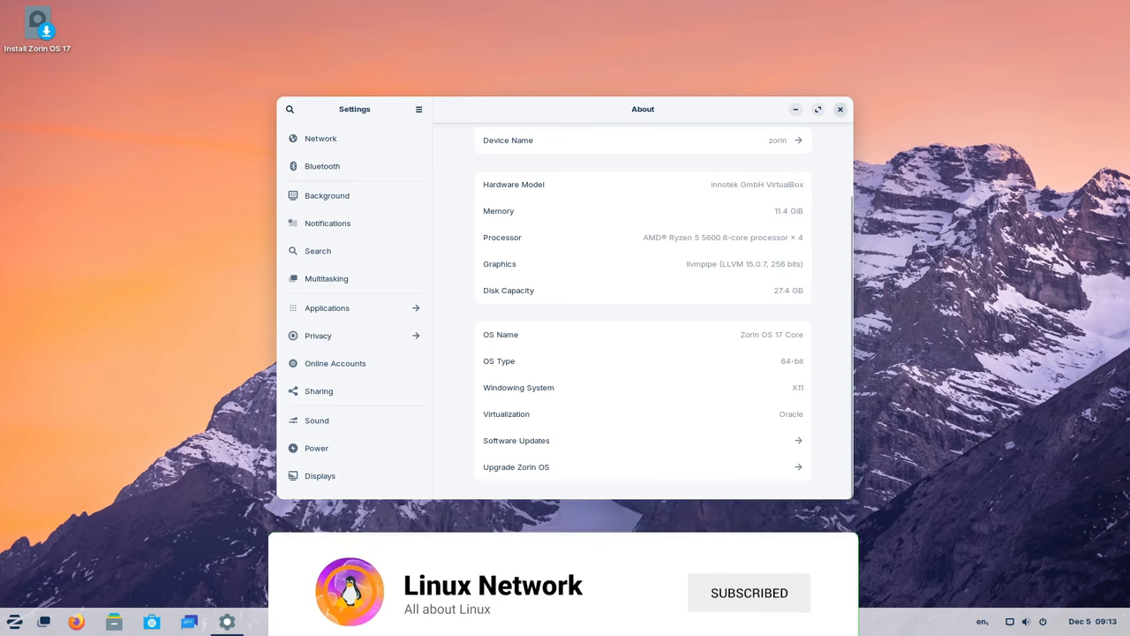
left_click(839, 108)
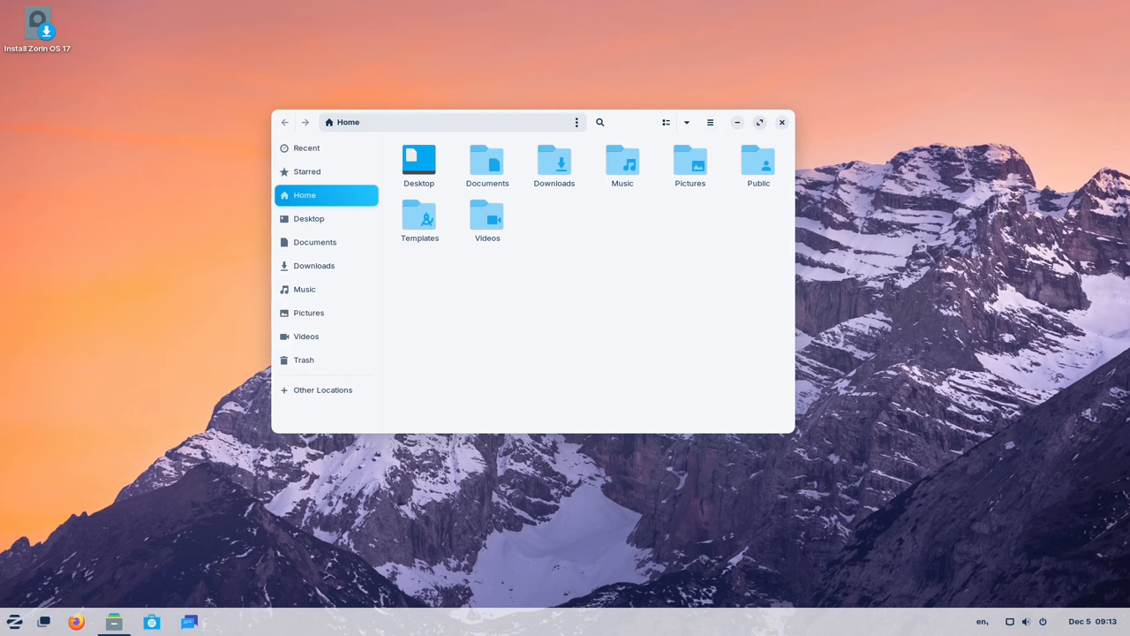
- Close the Home folder and search the Zorin menu for 'hom' to browse results
left_click(782, 122)
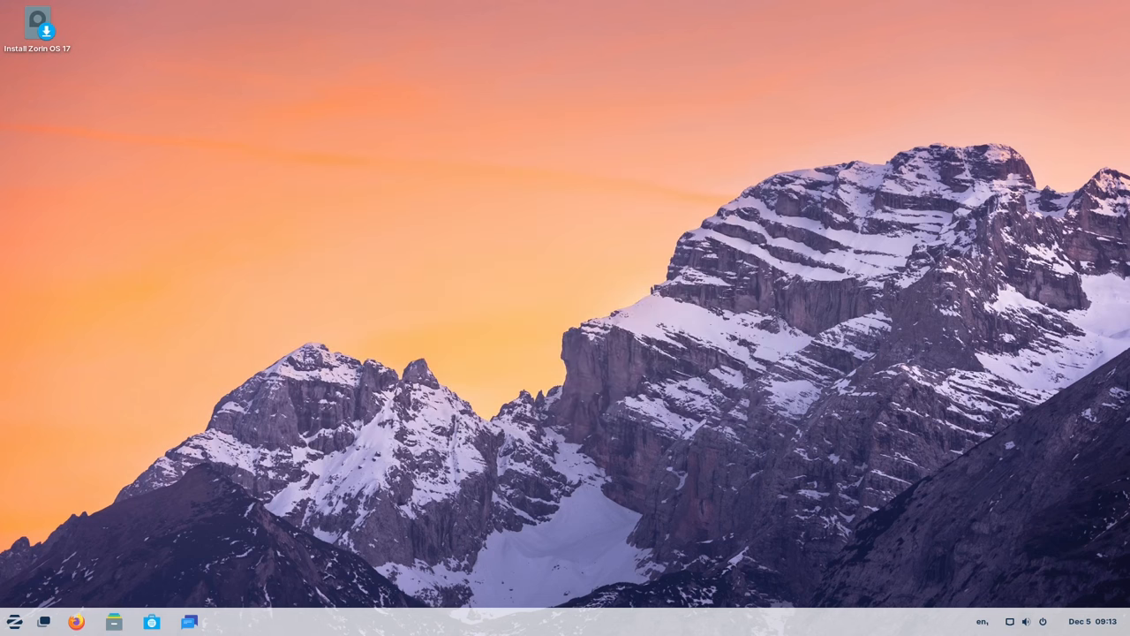
left_click(13, 621)
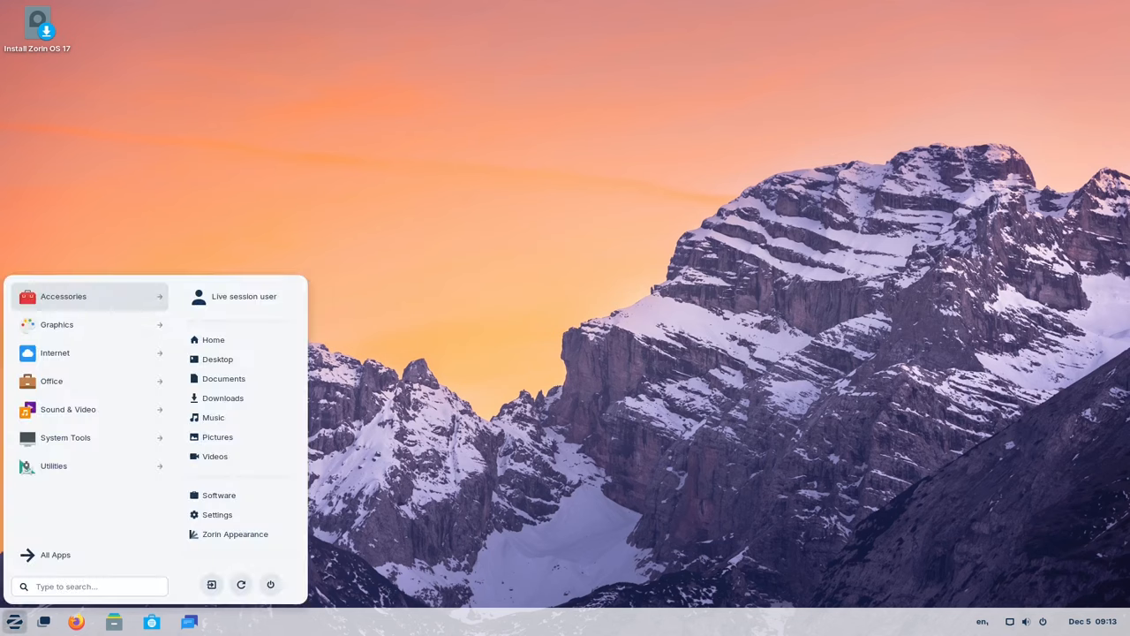
left_click(88, 586)
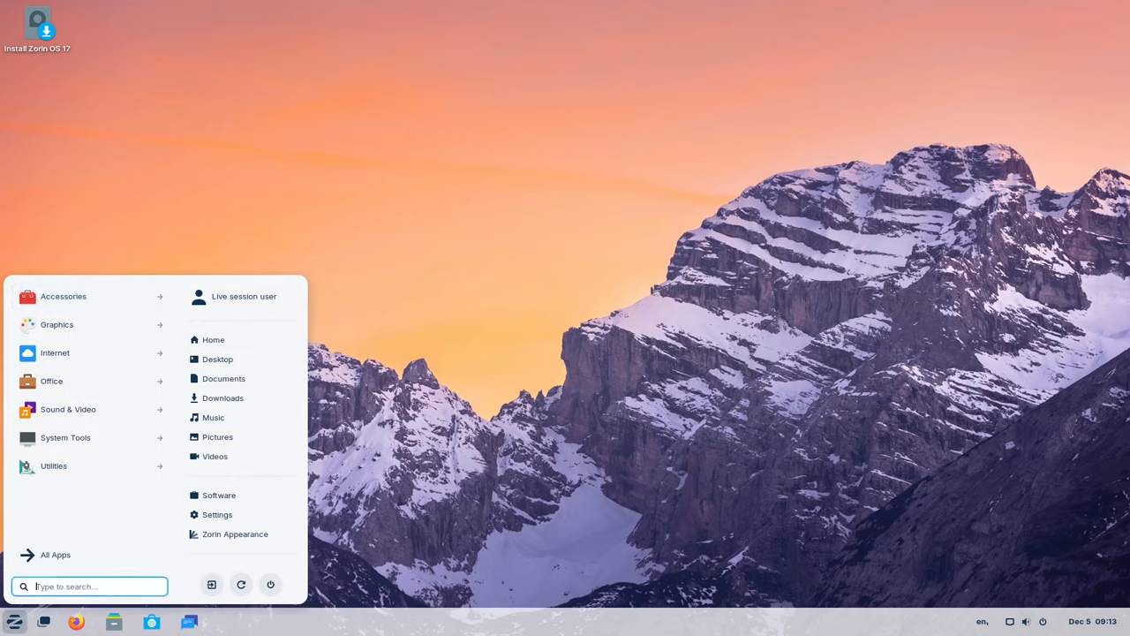
type("home")
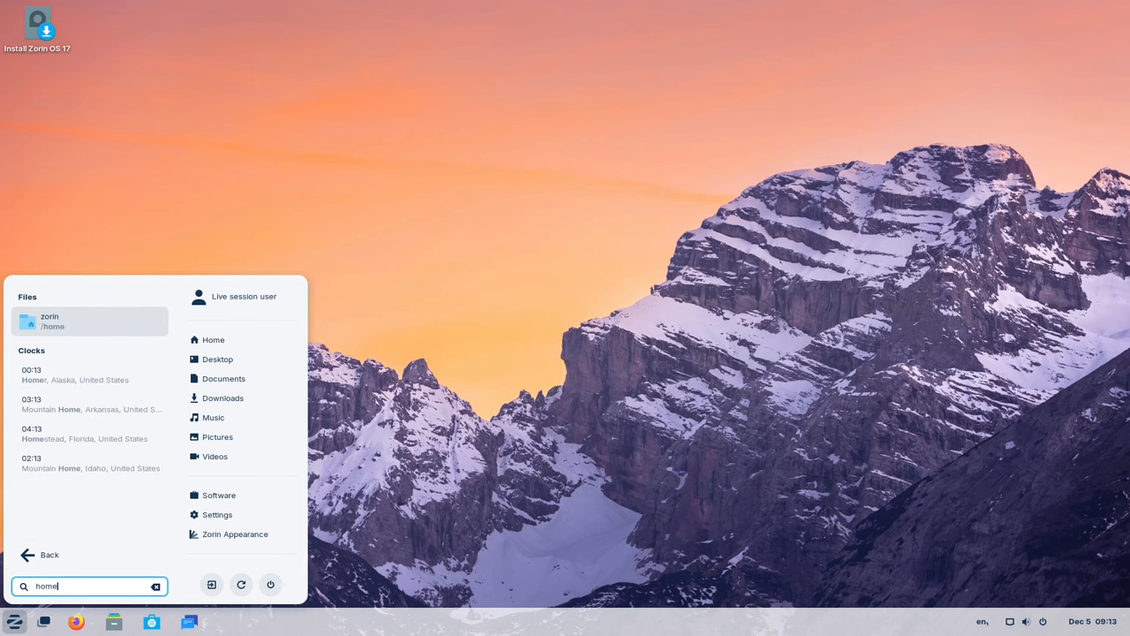
key("BackSpace")
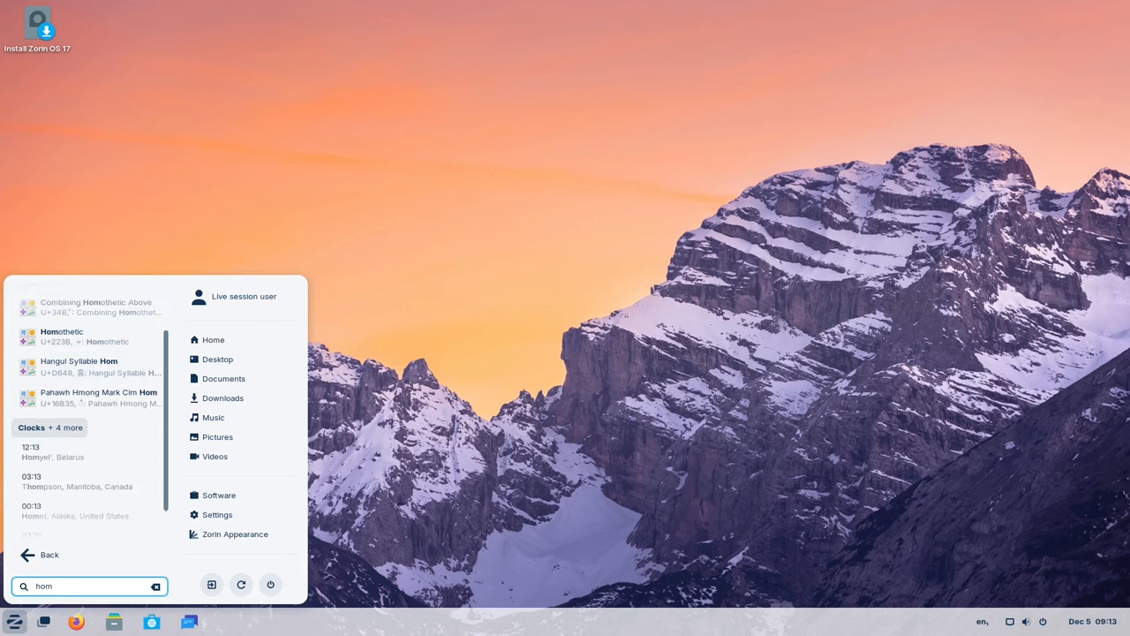
scroll("down", 3)
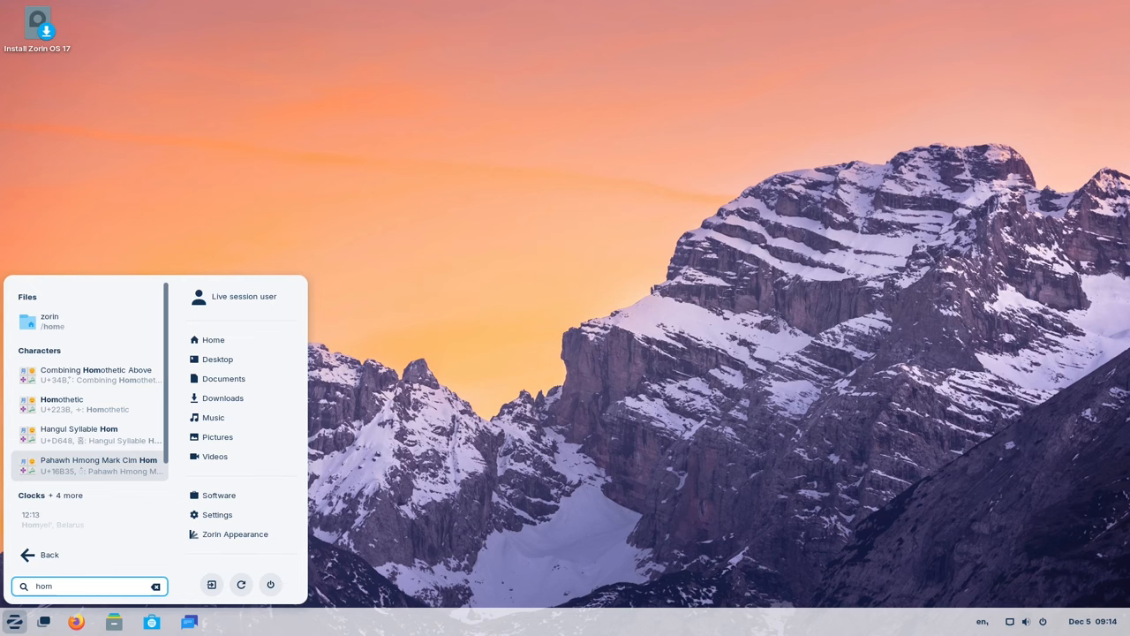
mouse_move(212, 416)
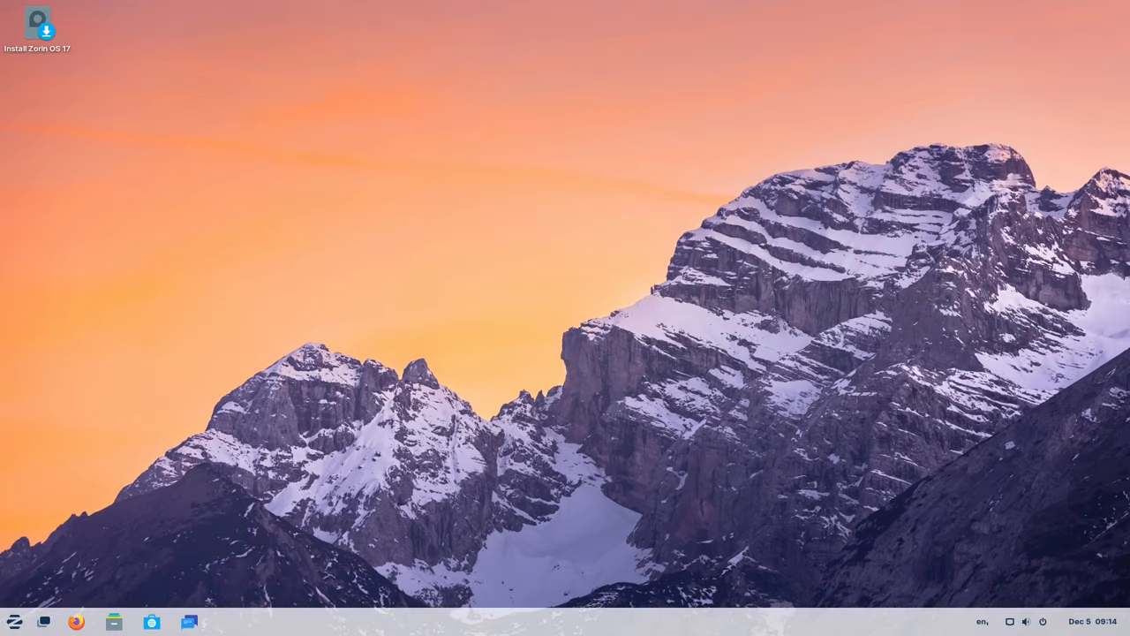
- Show the menu's All Apps list and scroll down to Software
left_click(13, 622)
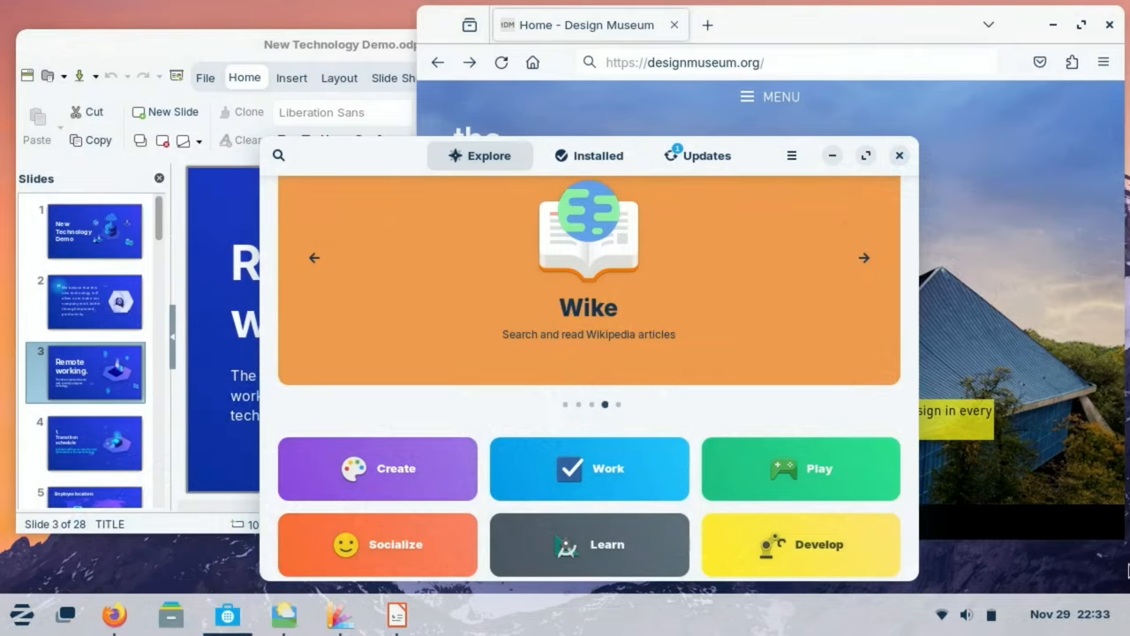
left_click(65, 614)
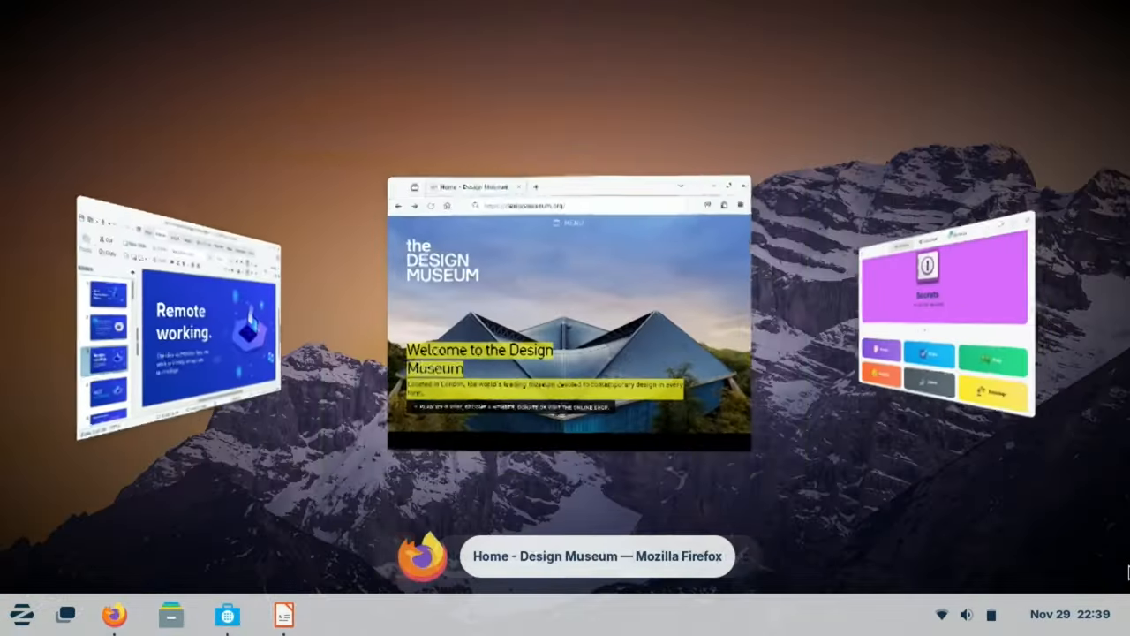
left_click(210, 344)
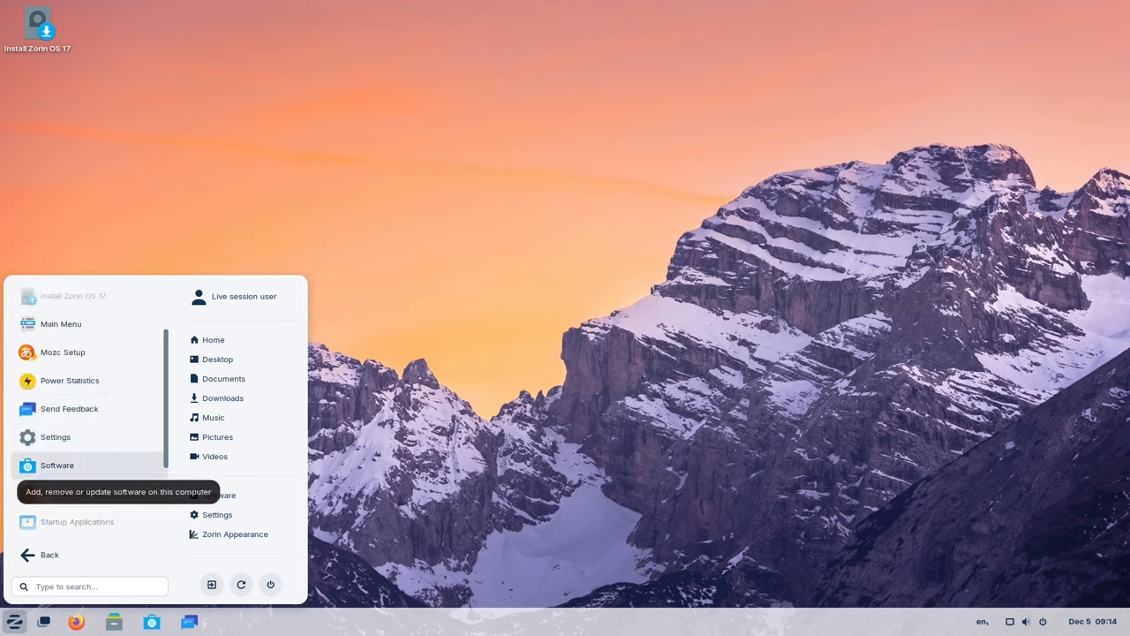
- Launch System Monitor from Utilities to view CPU, memory and network graphs, then close it
left_click(61, 324)
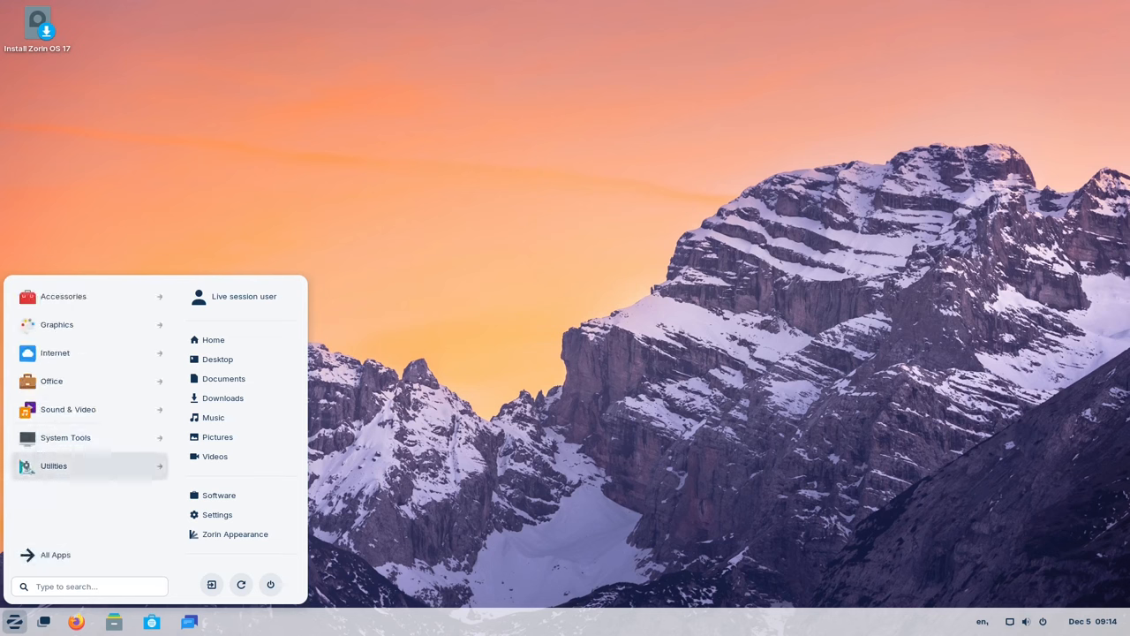
left_click(53, 465)
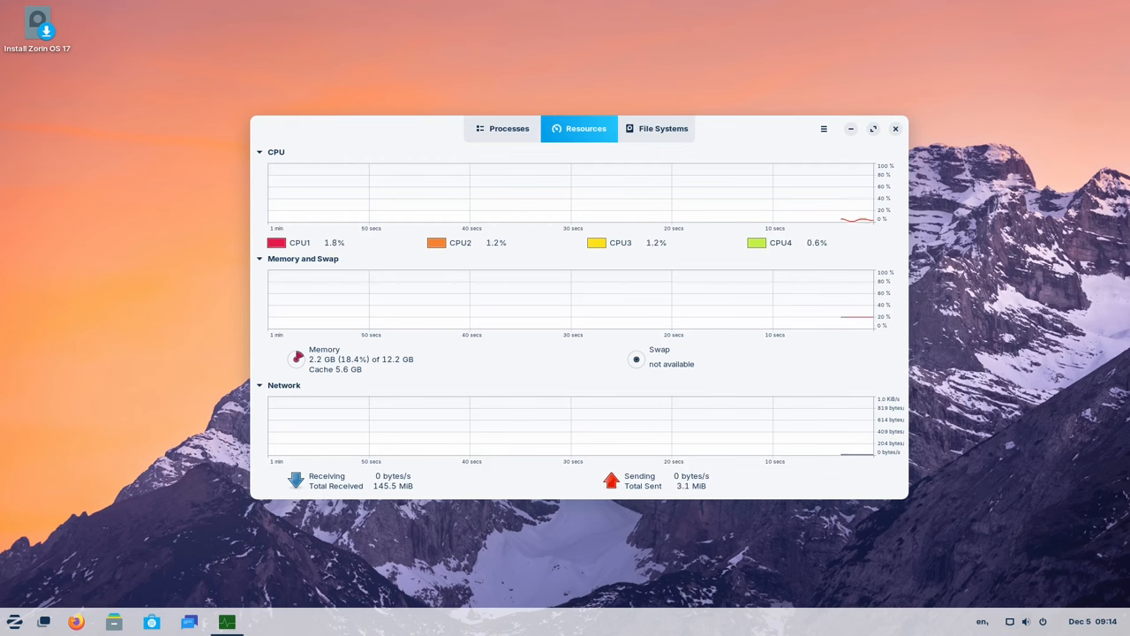
left_click(895, 128)
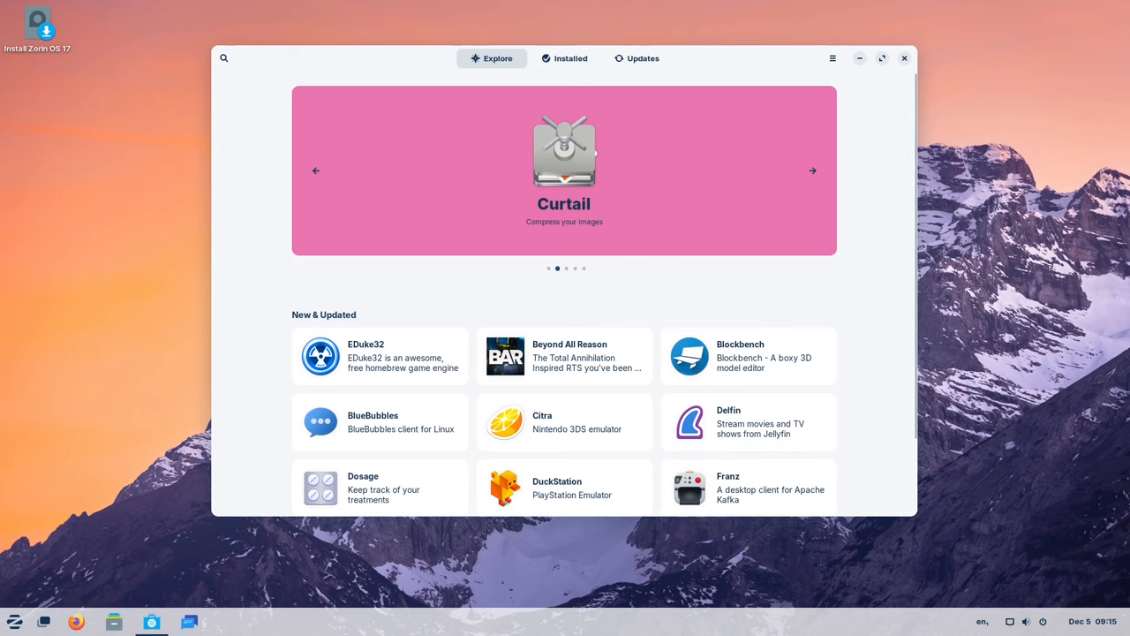
- Browse featured and new apps, view About Software version 42.4, then close Software
left_click(812, 170)
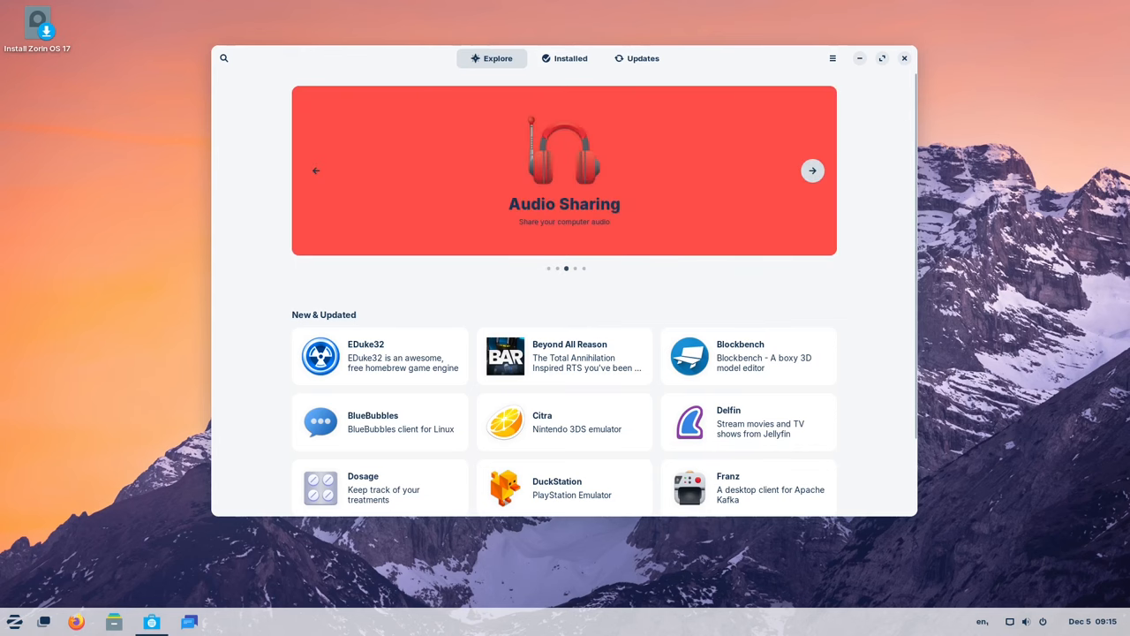
scroll("down", 3)
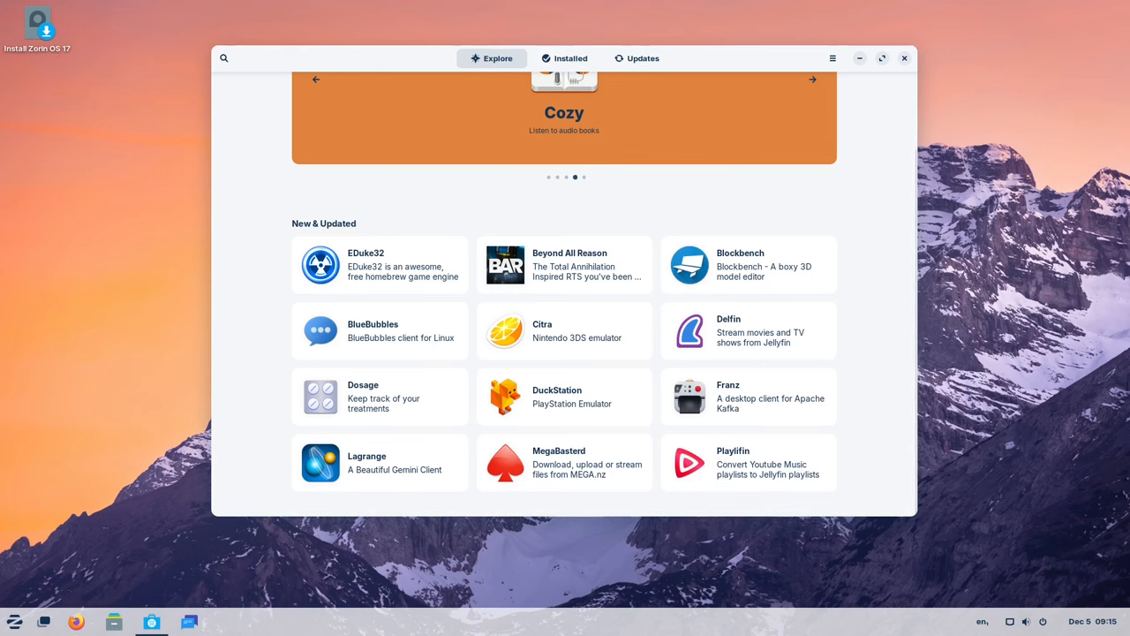
left_click(832, 57)
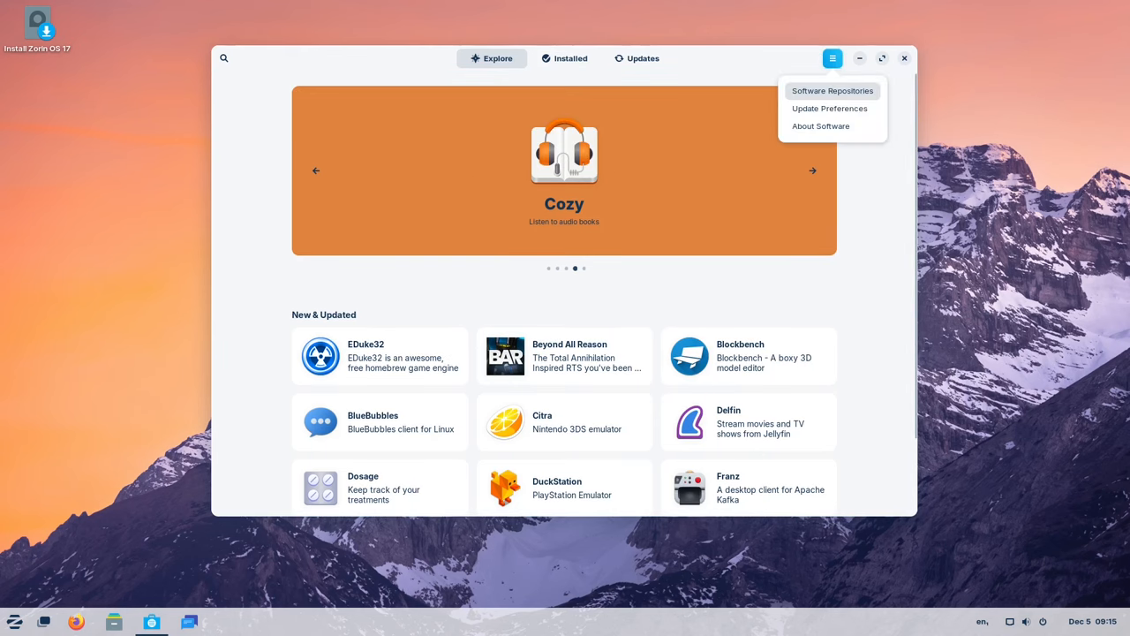
left_click(820, 125)
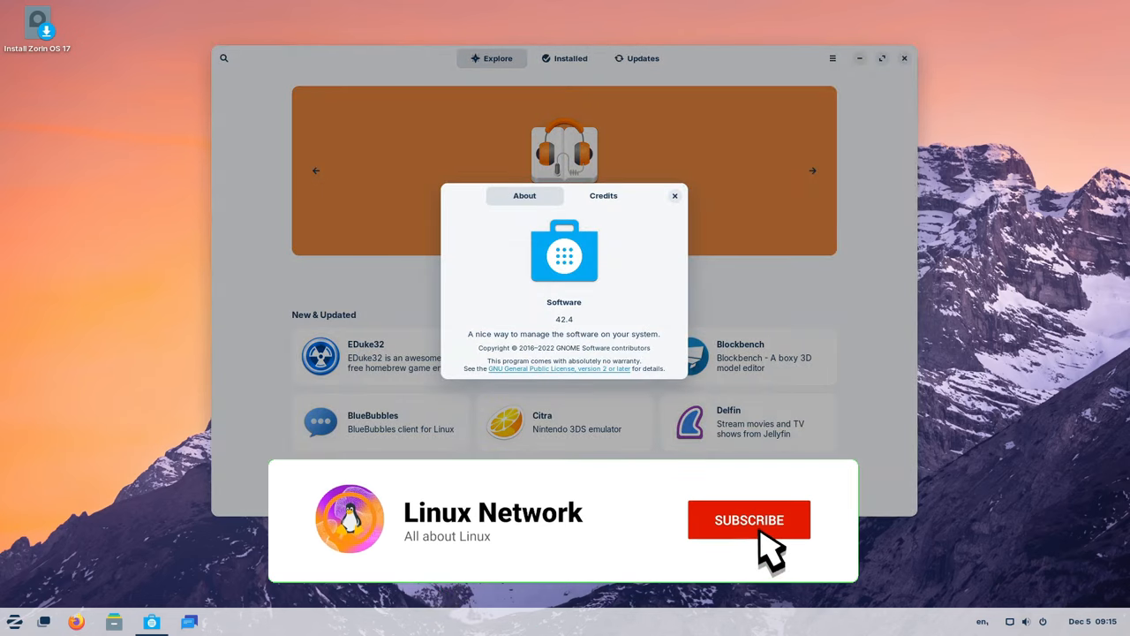
left_click(675, 195)
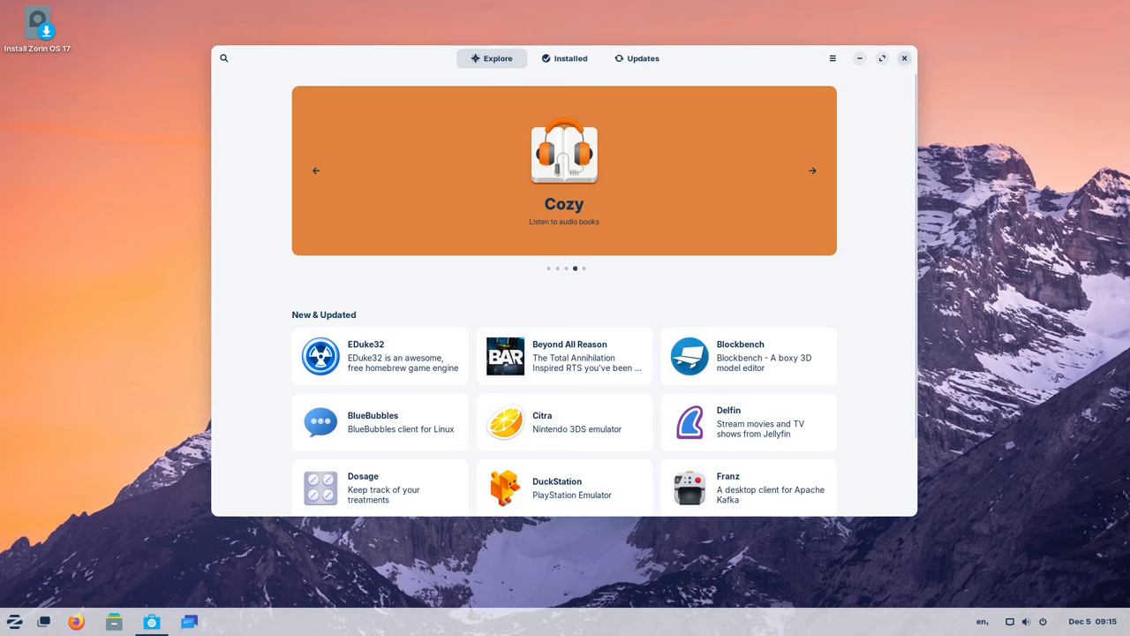
left_click(904, 57)
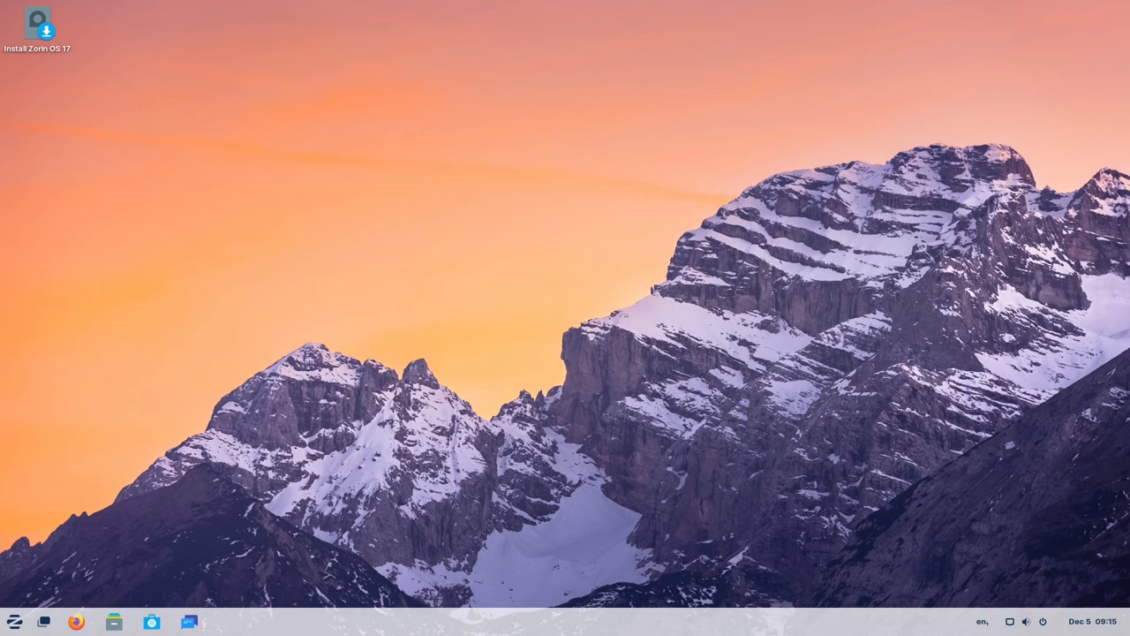
- Show Settings' Displays page with 1920×1080 resolution and 100% scale, after checking Night Light
left_click(14, 621)
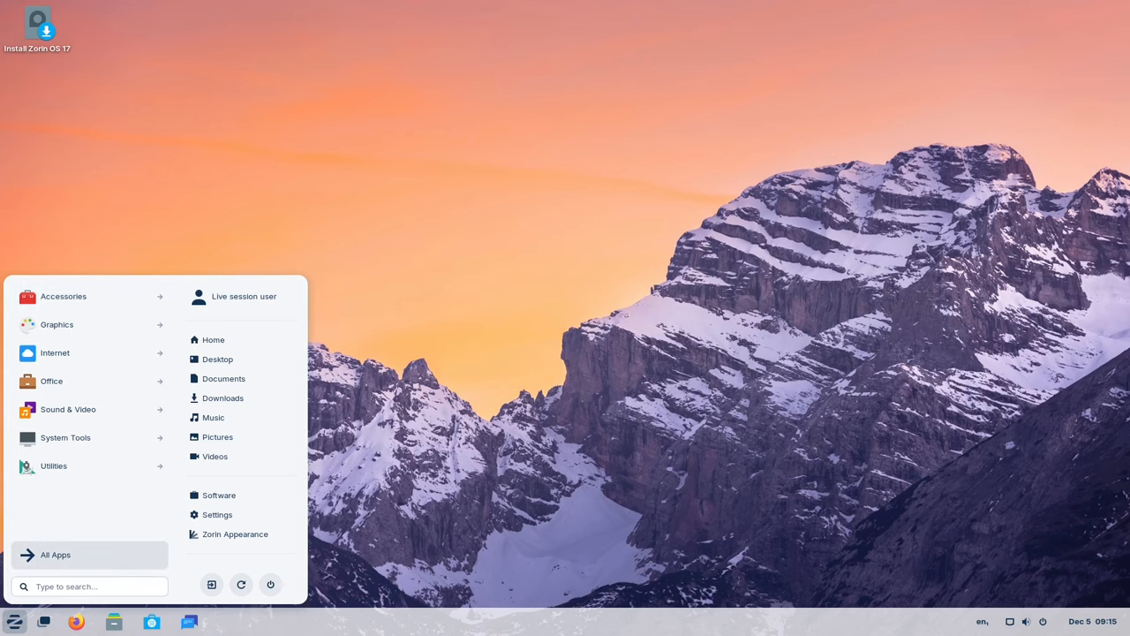
left_click(217, 514)
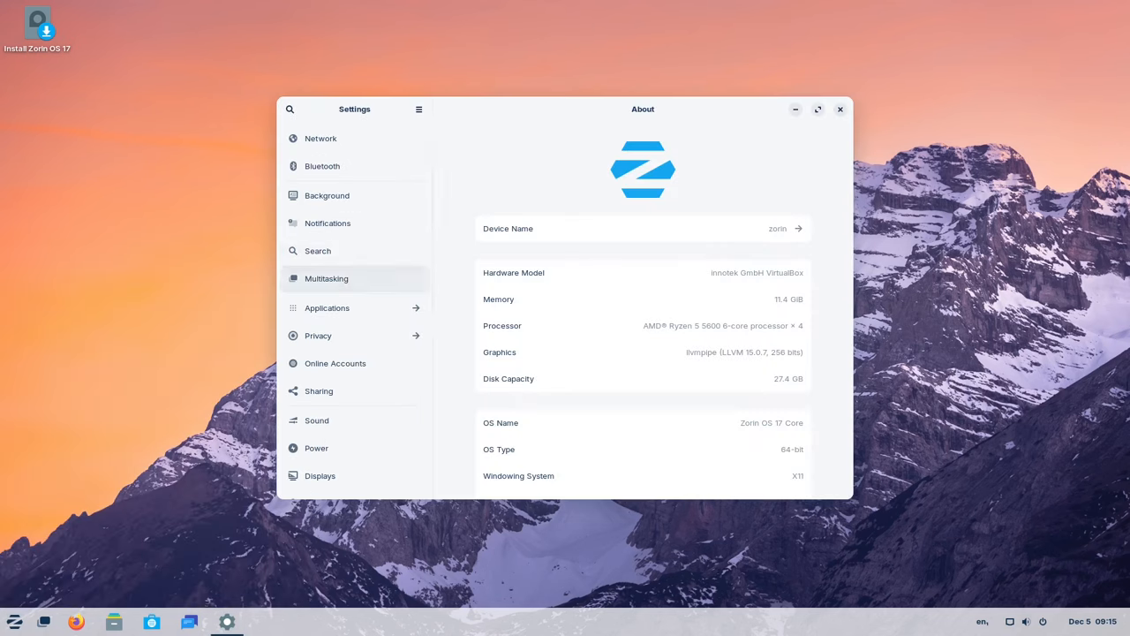
scroll("down", 3)
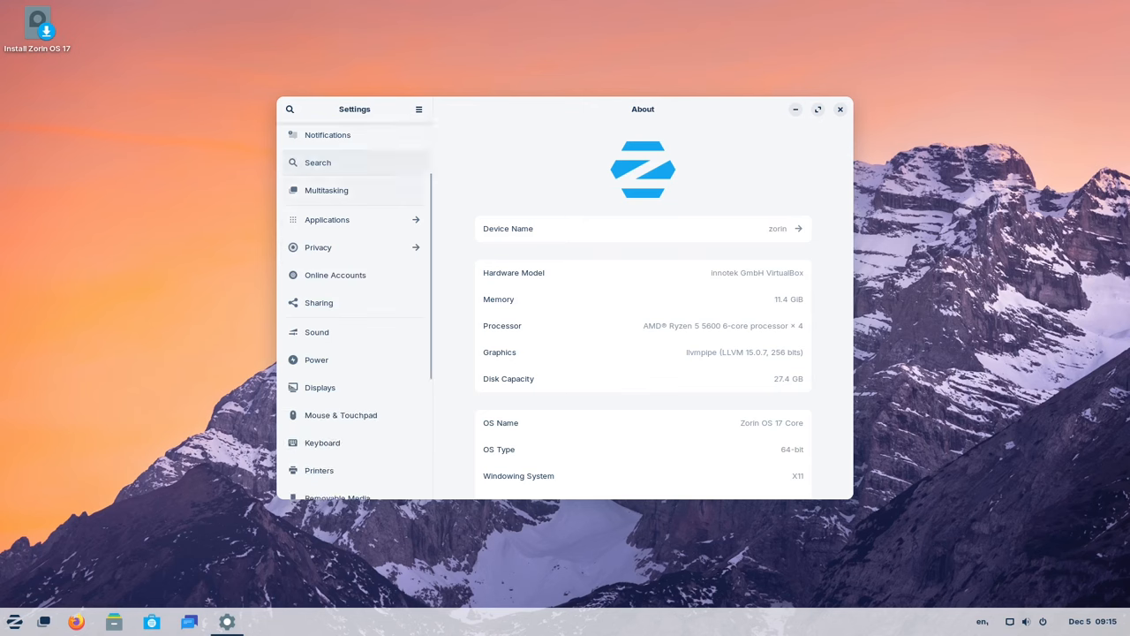
scroll("down", 3)
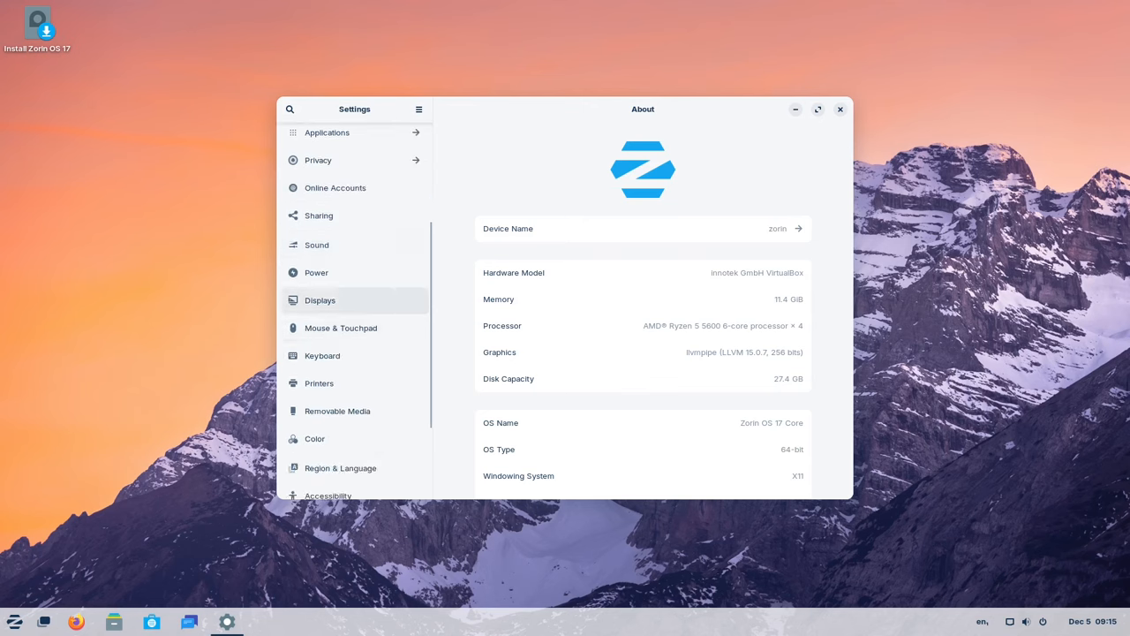
left_click(320, 300)
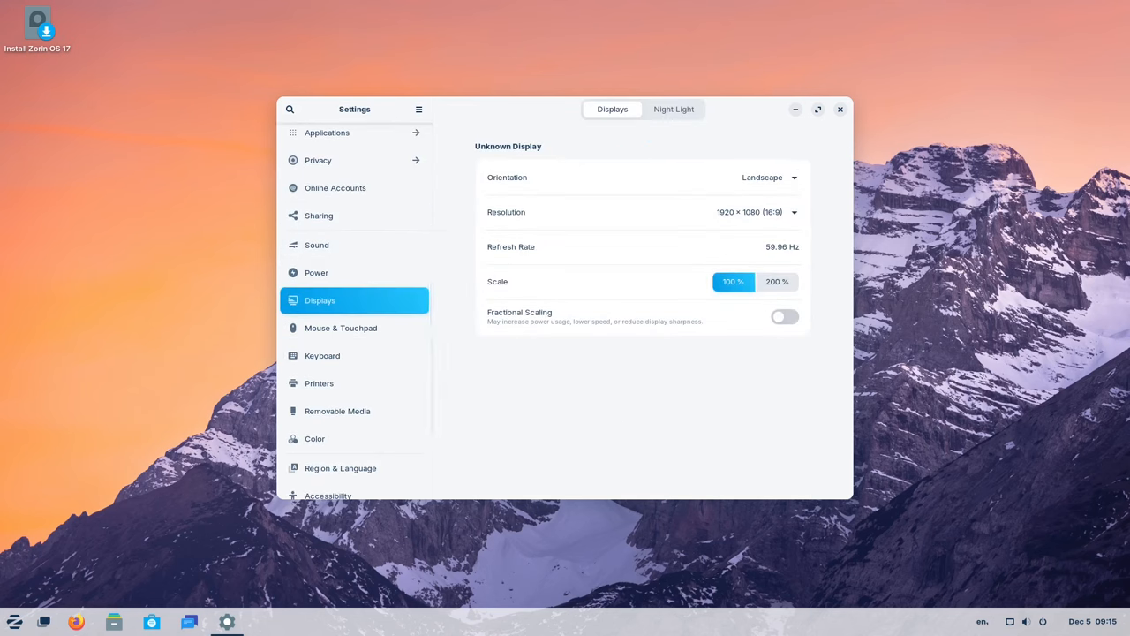
left_click(673, 109)
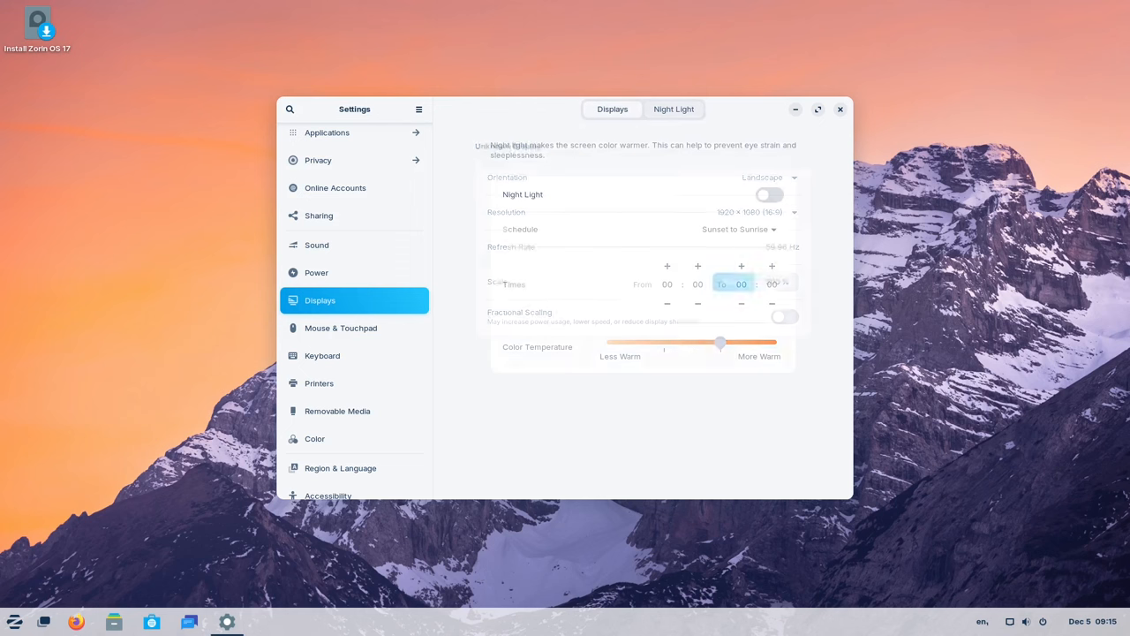
left_click(612, 109)
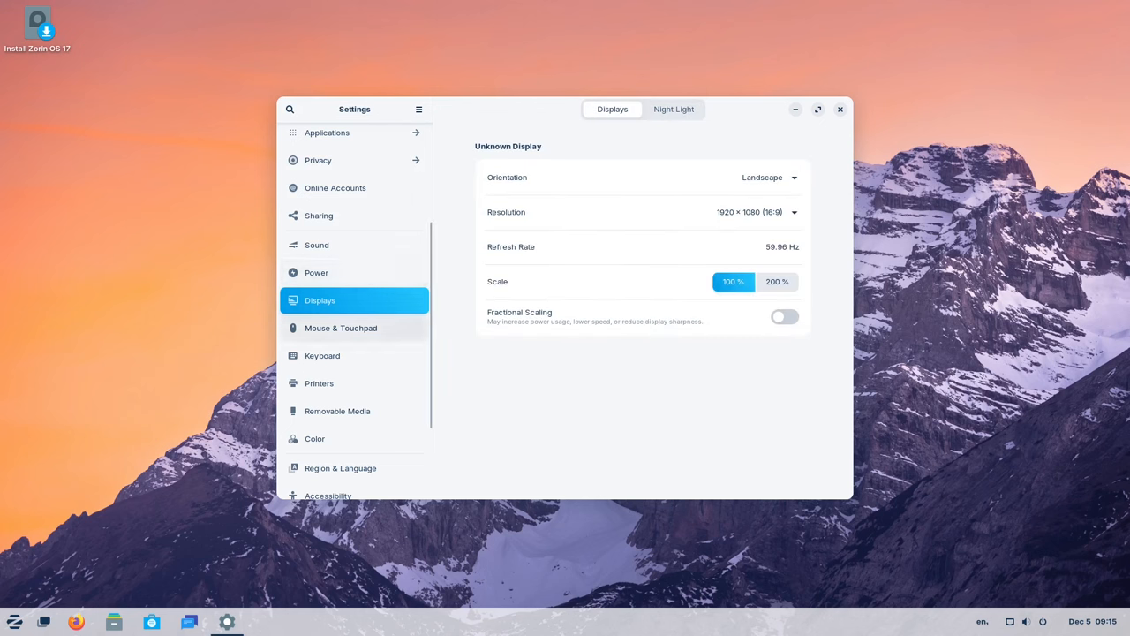
scroll("up", 3)
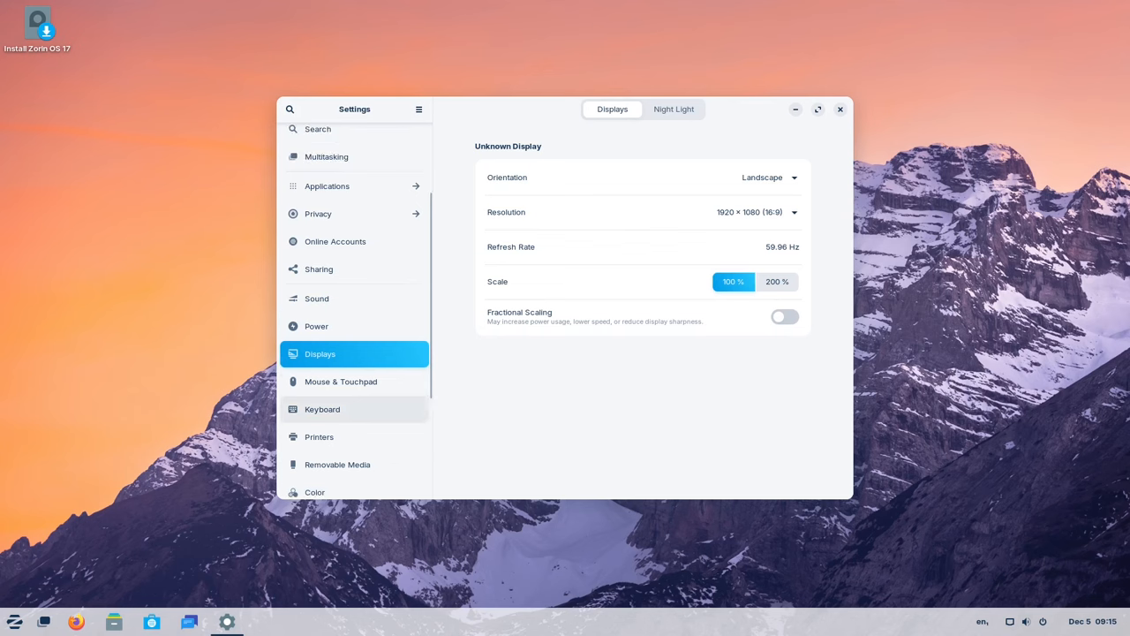
scroll("up", 3)
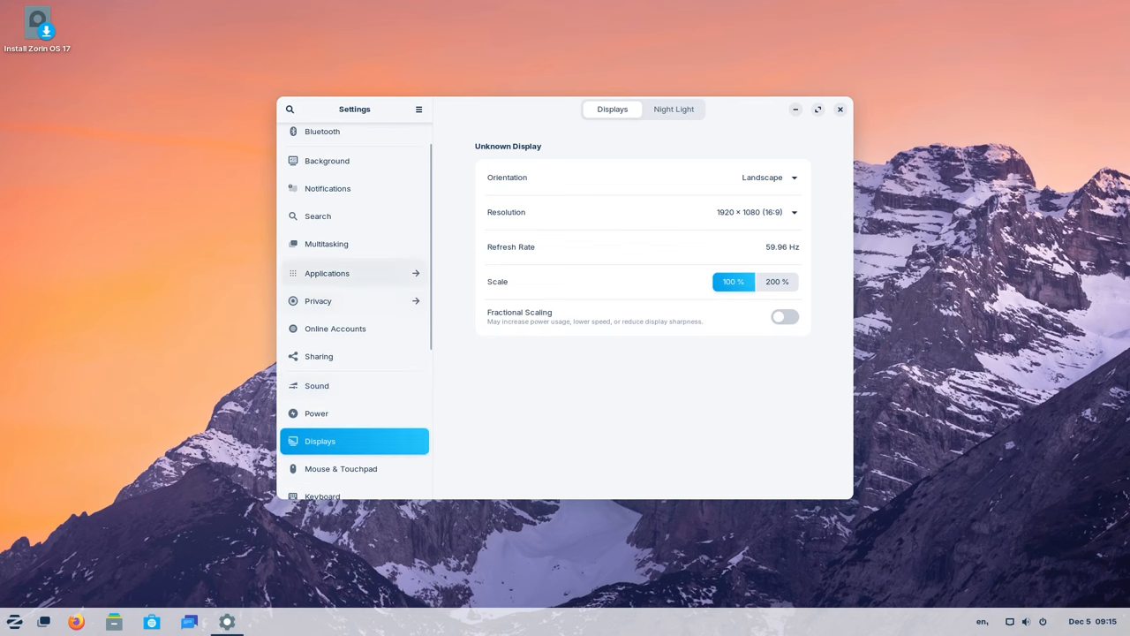
- Review Multitasking options, toggle dynamic then fixed workspaces, and close Settings
left_click(326, 243)
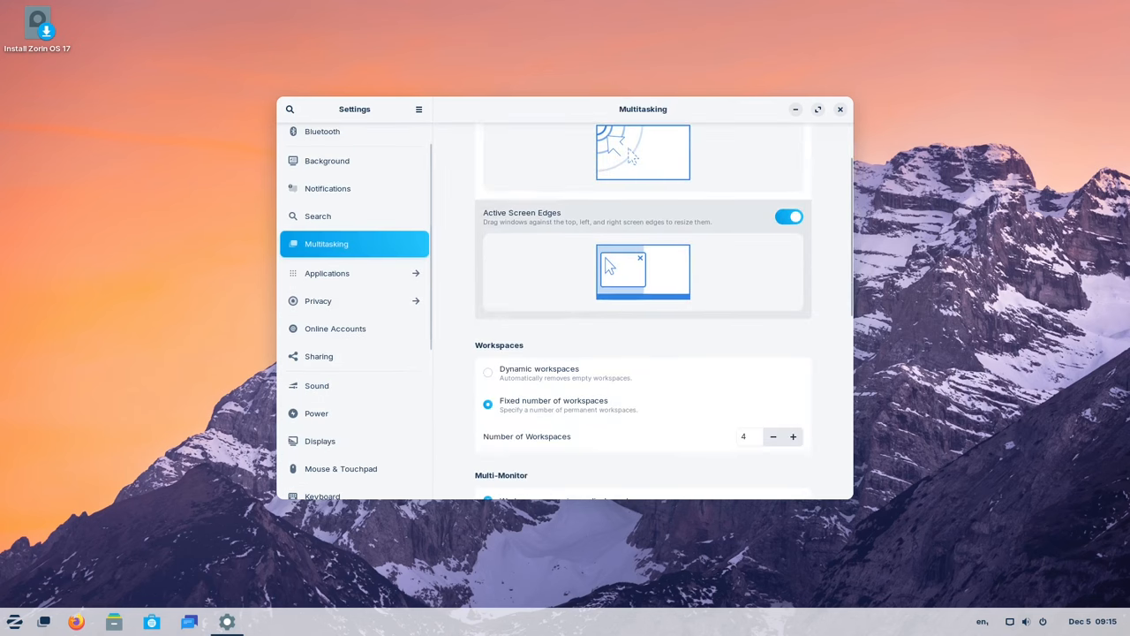
scroll("down", 3)
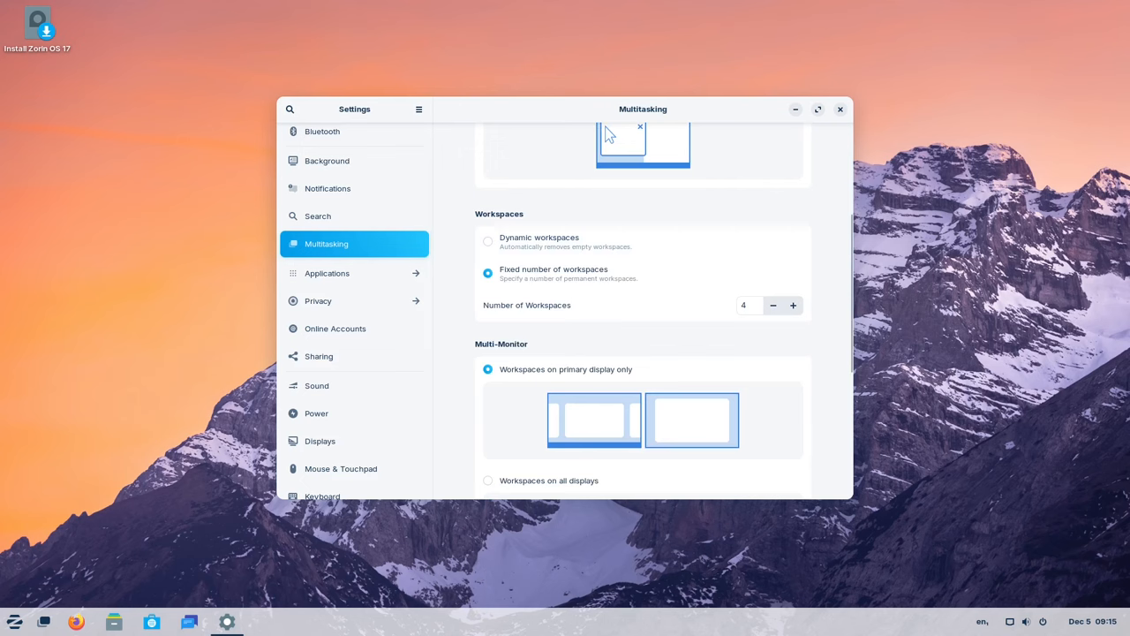
scroll("down", 3)
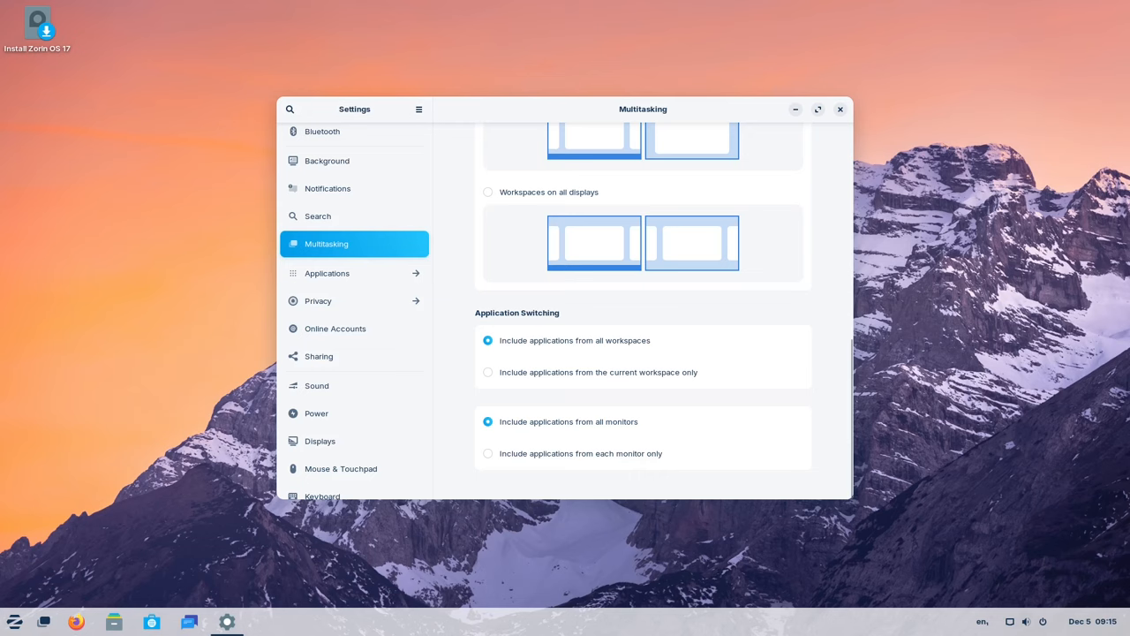
scroll("up", 3)
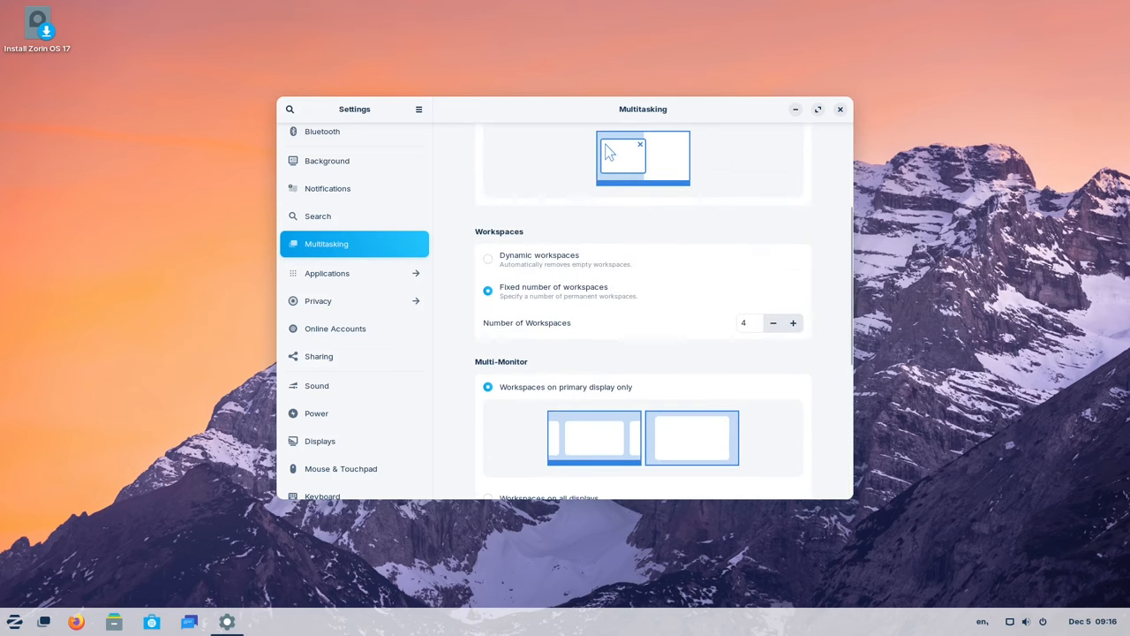
left_click(487, 258)
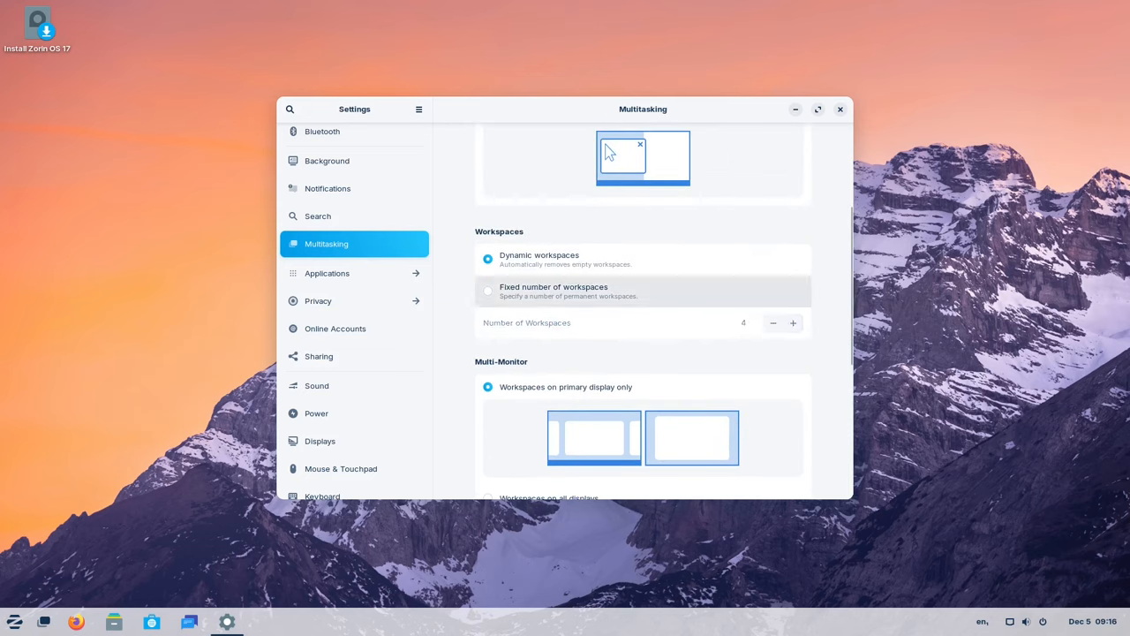
left_click(487, 289)
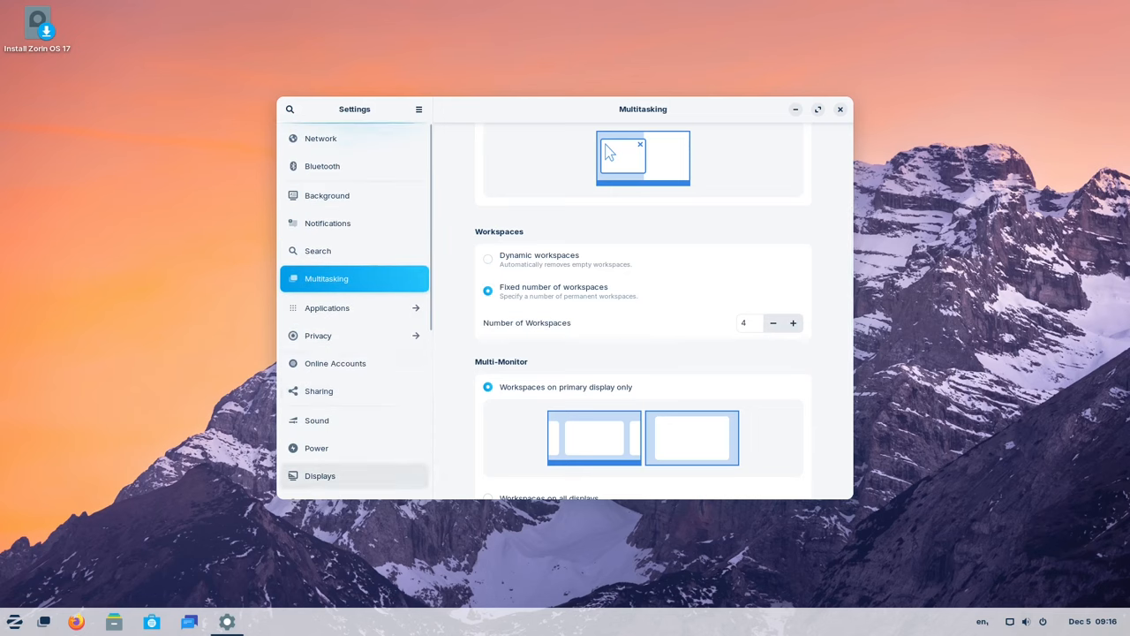
left_click(839, 108)
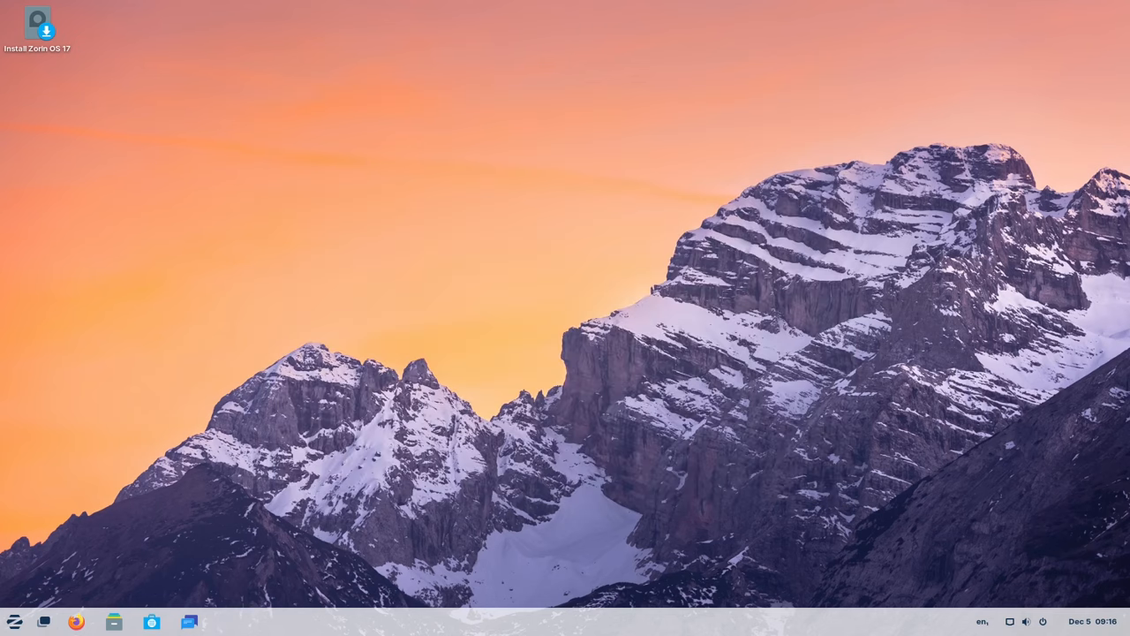
- Find Zorin Appearance via menu search, choose the dark background theme, and close it
left_click(14, 622)
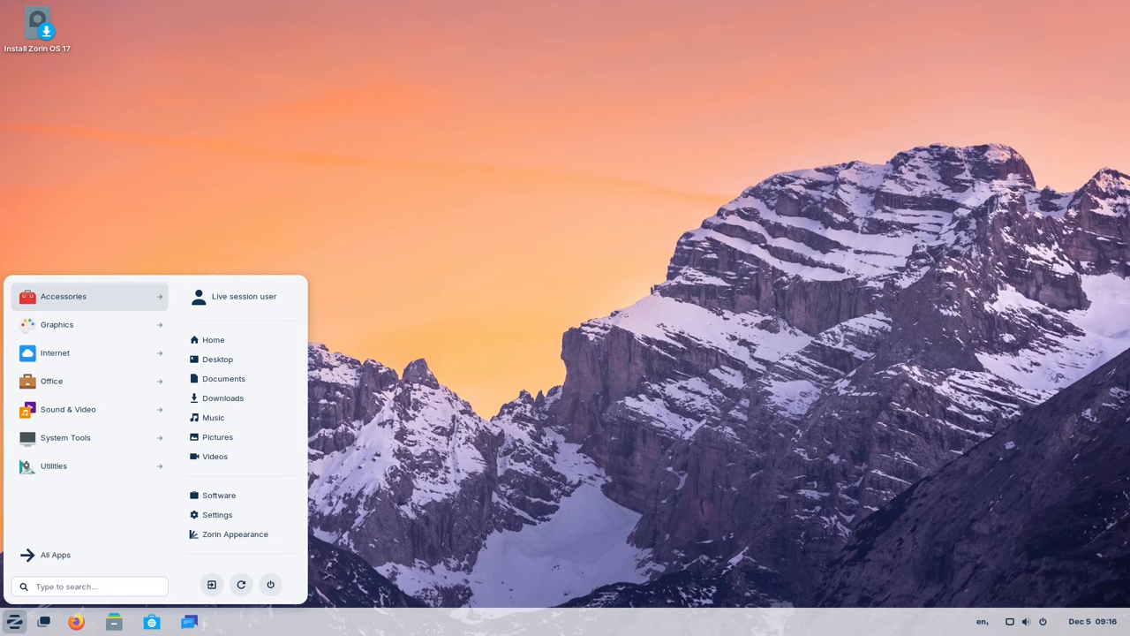
type("th")
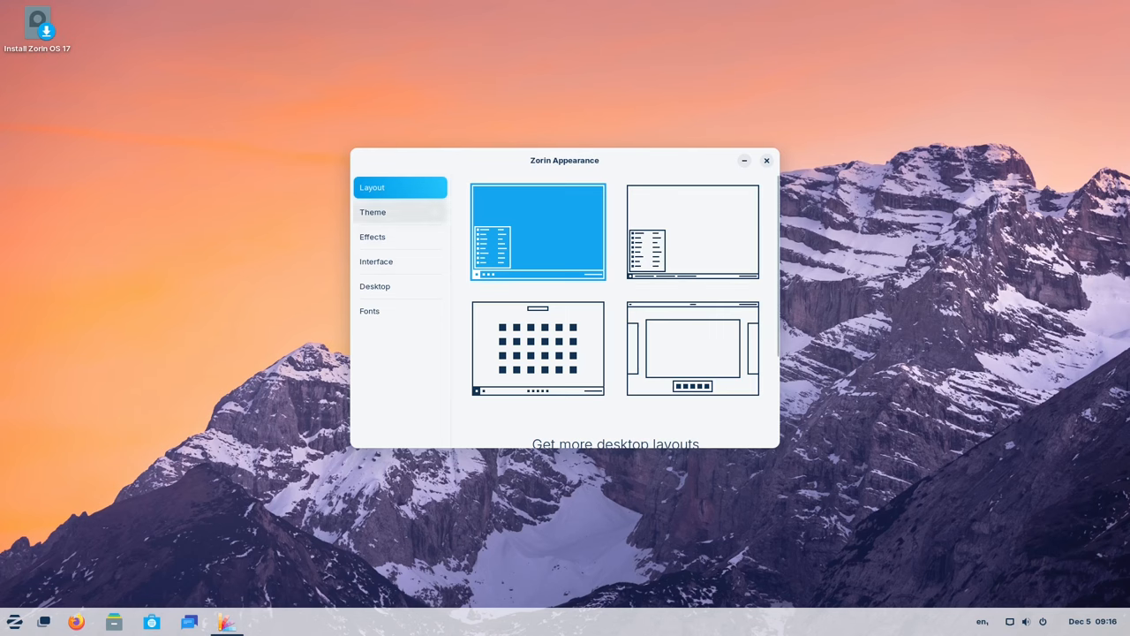
left_click(372, 212)
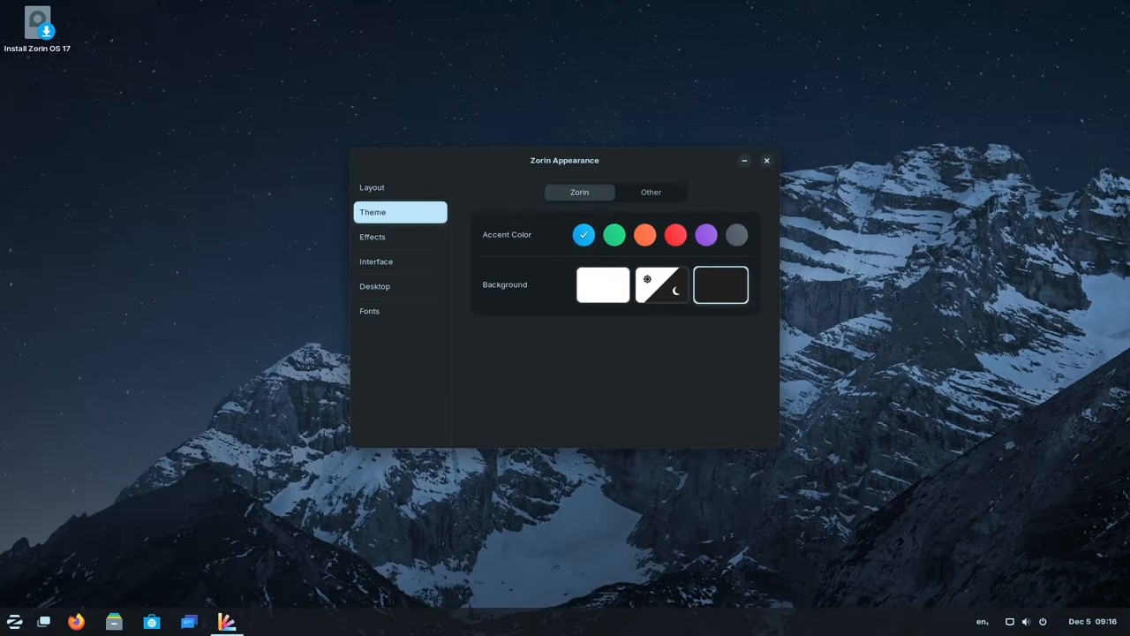
left_click(766, 160)
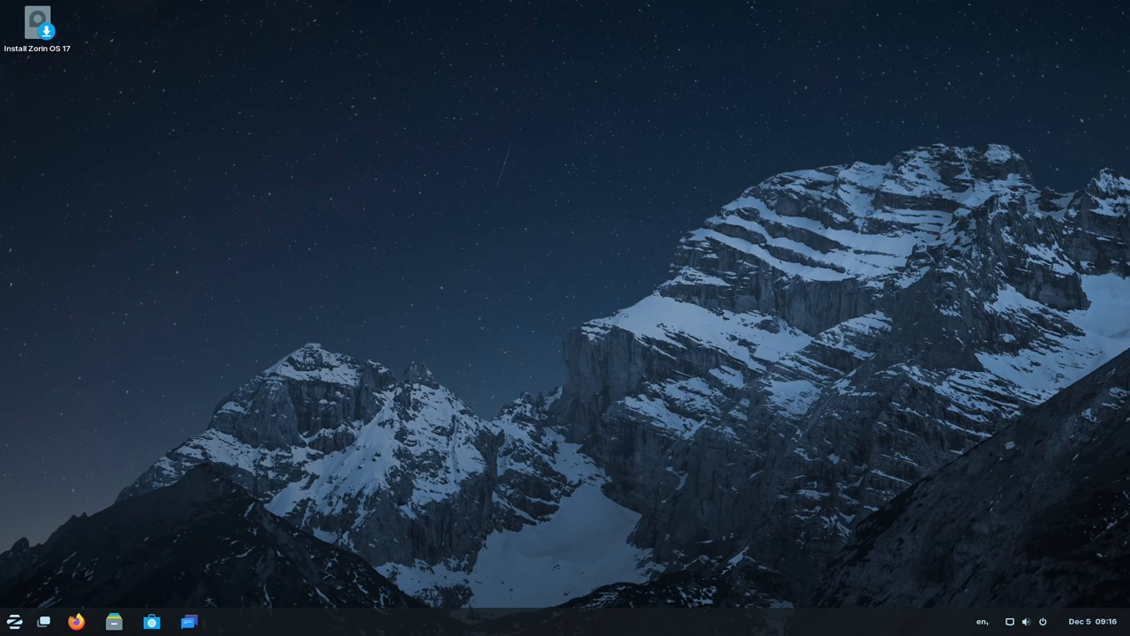
- Search 'power' in the menu and view Power Statistics' AC adapter details
left_click(14, 621)
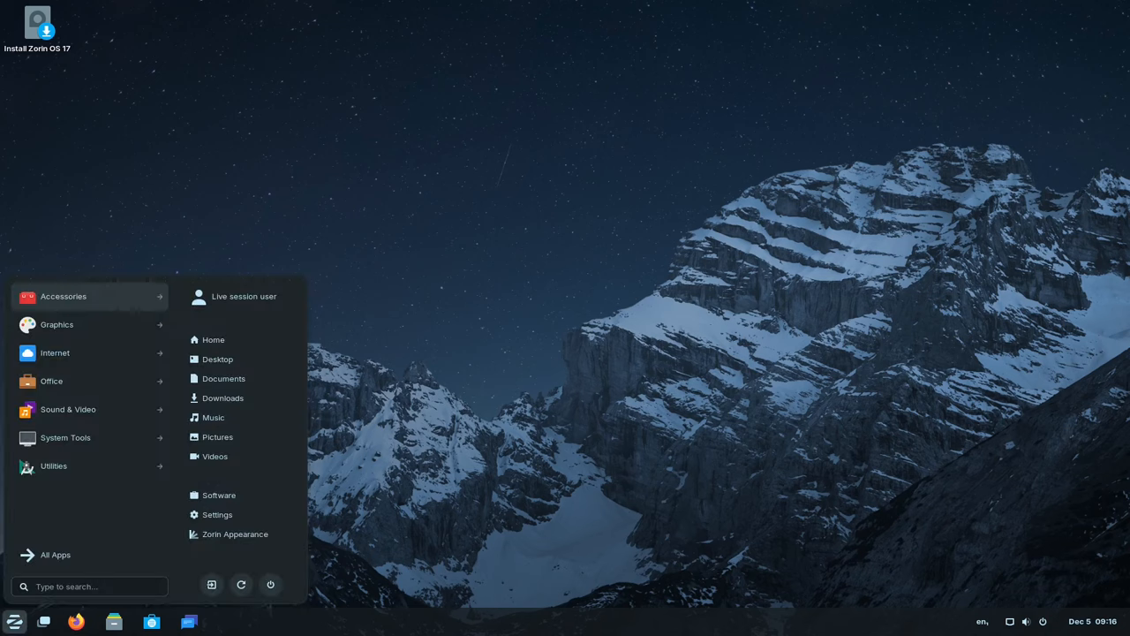
type("p")
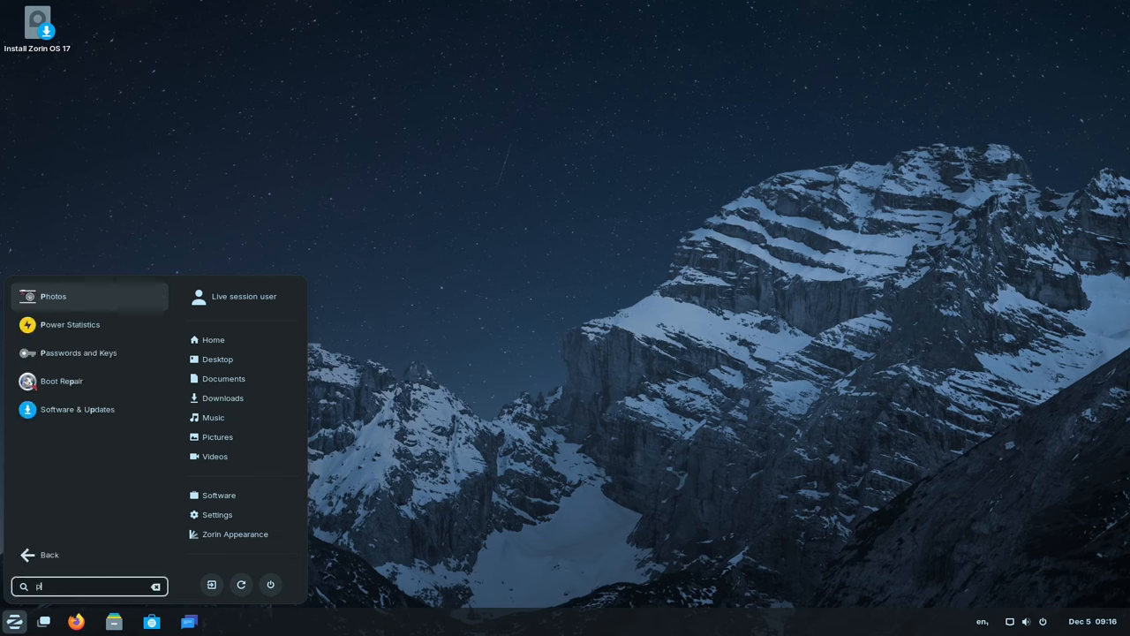
type("ower")
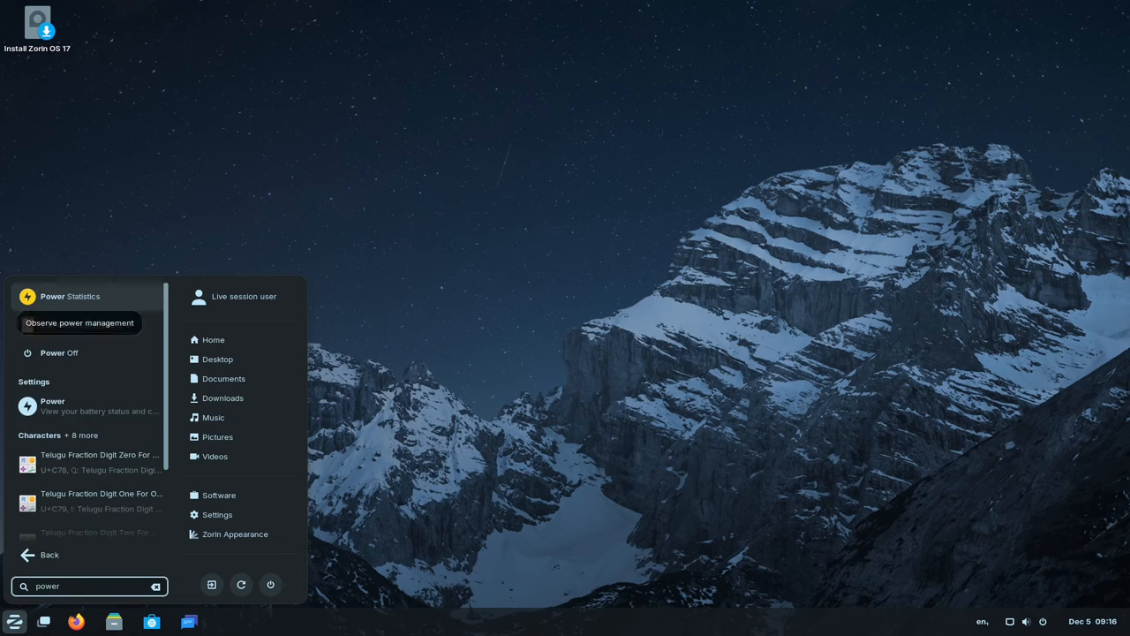
left_click(69, 295)
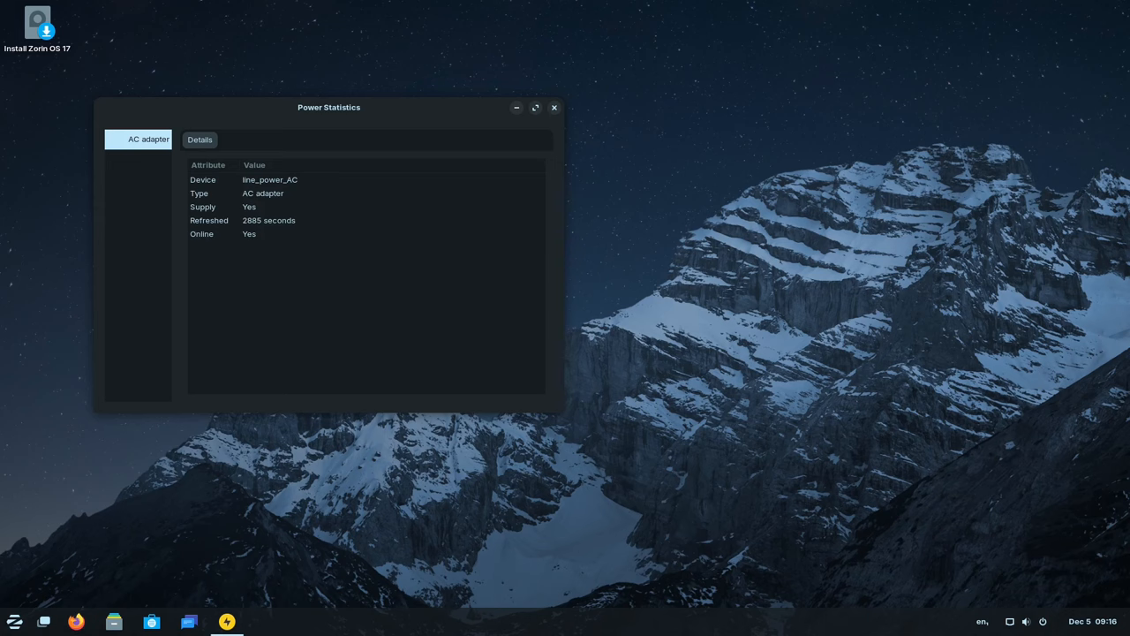
left_click(554, 107)
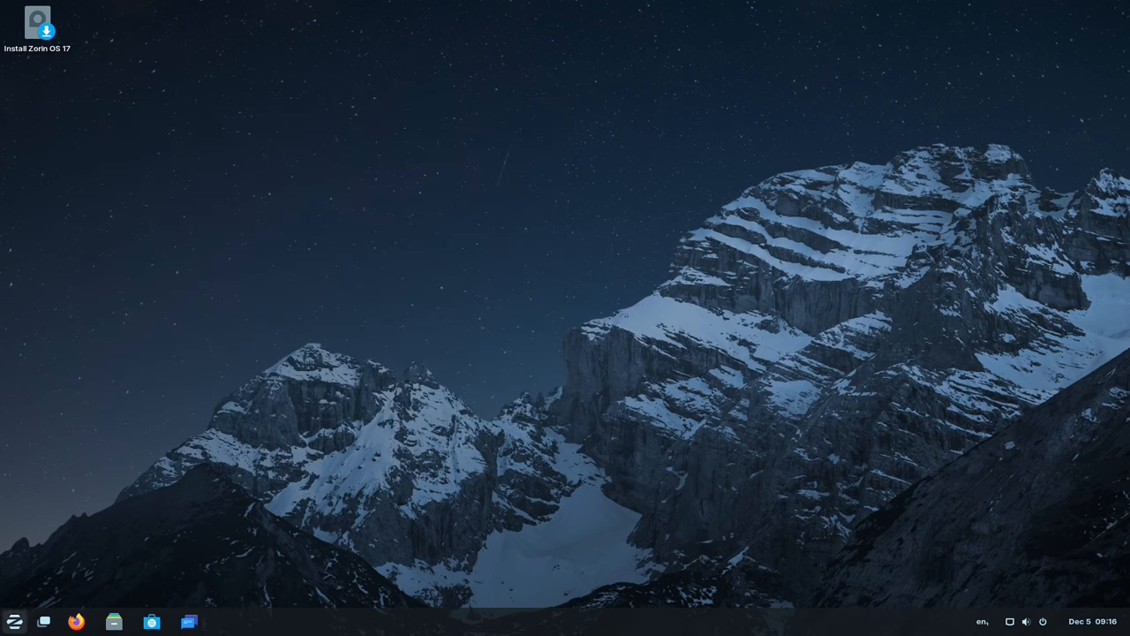
- Review the Power Mode options on Settings' Power page, then close Settings
left_click(226, 621)
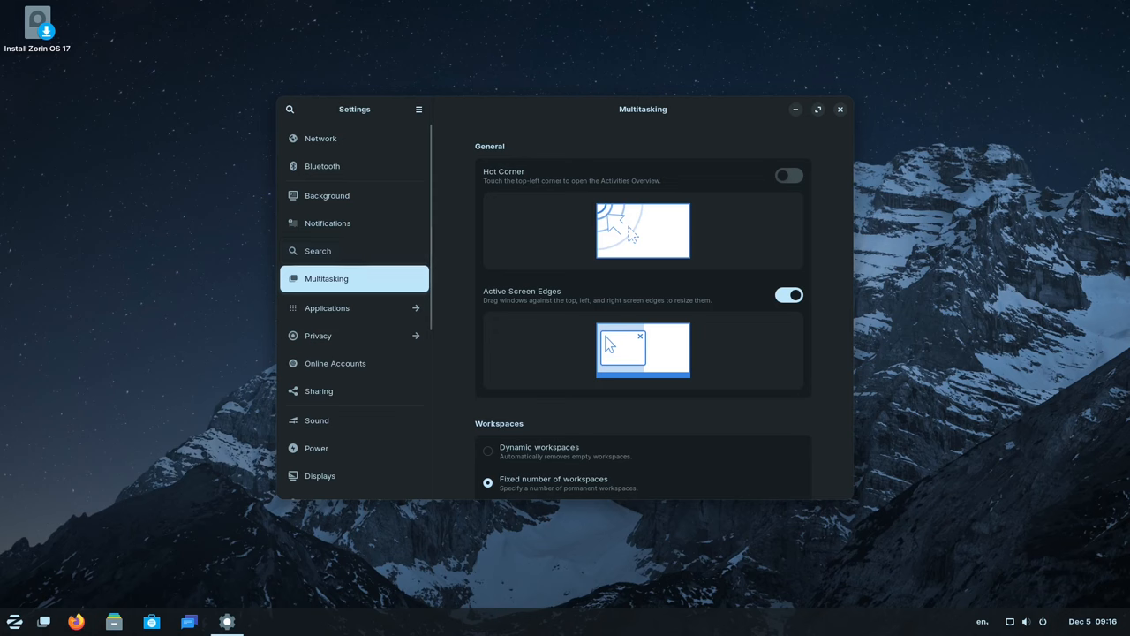
left_click(316, 448)
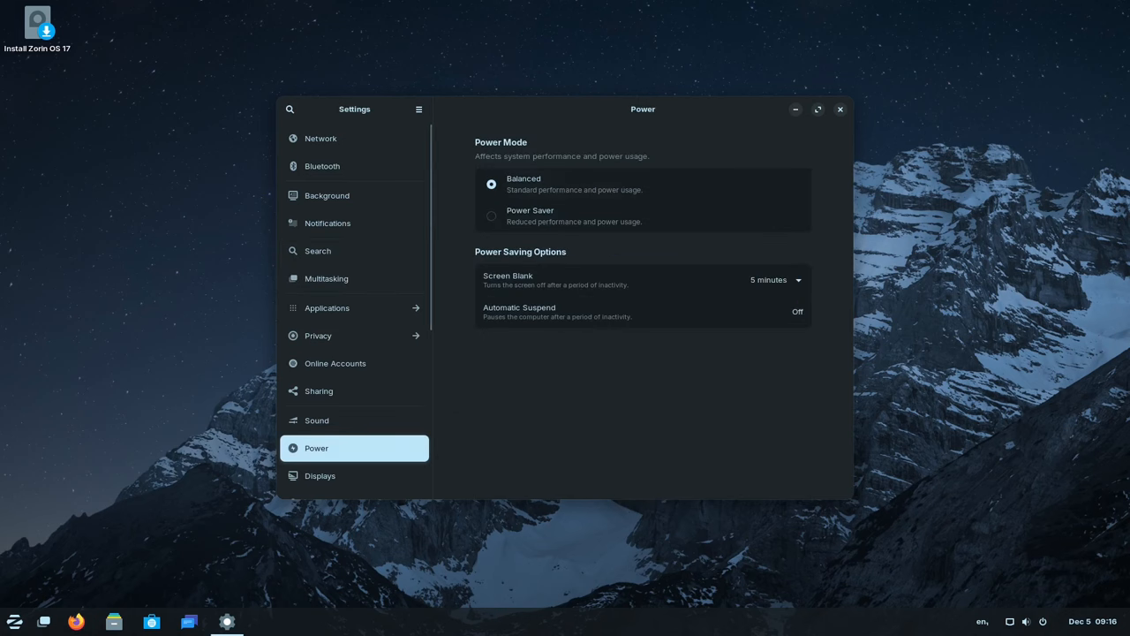
left_click(840, 109)
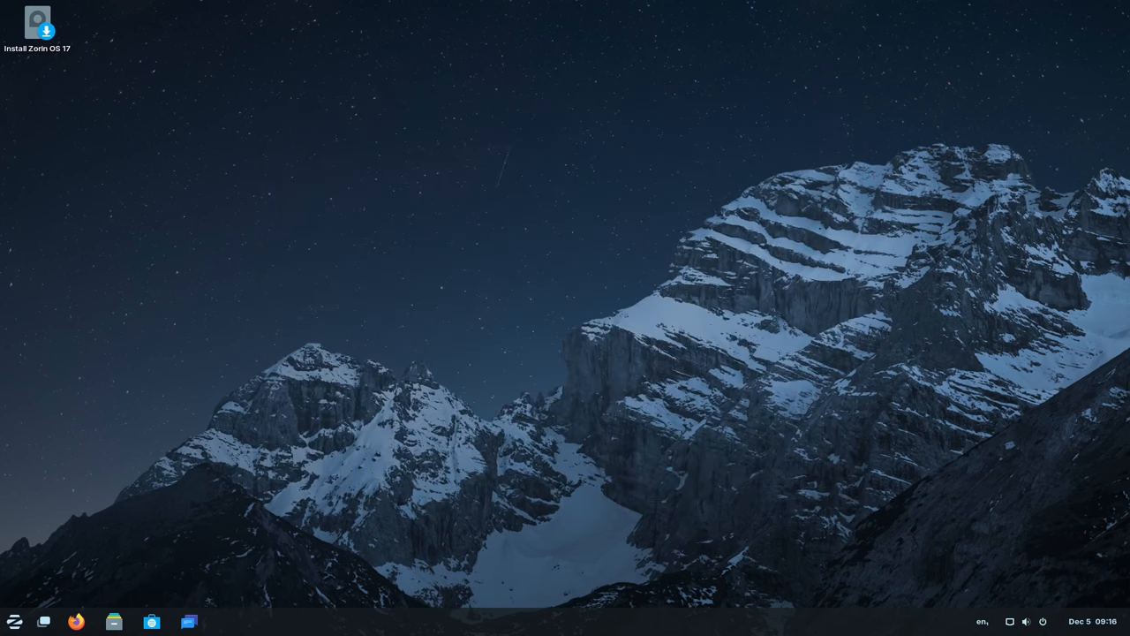
left_click(13, 621)
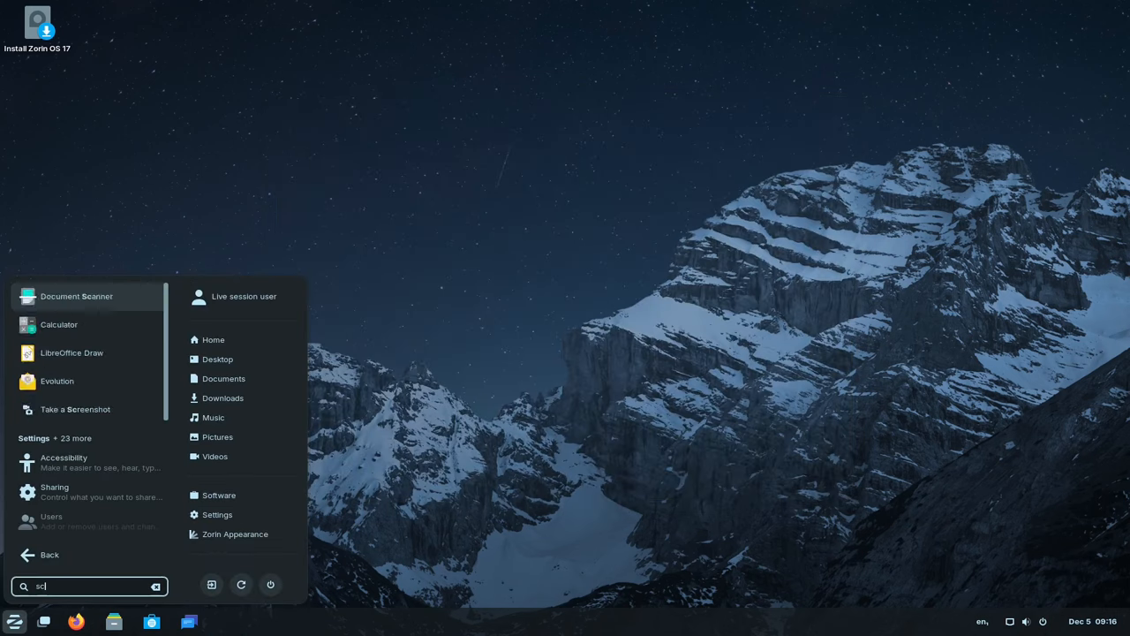
type("r")
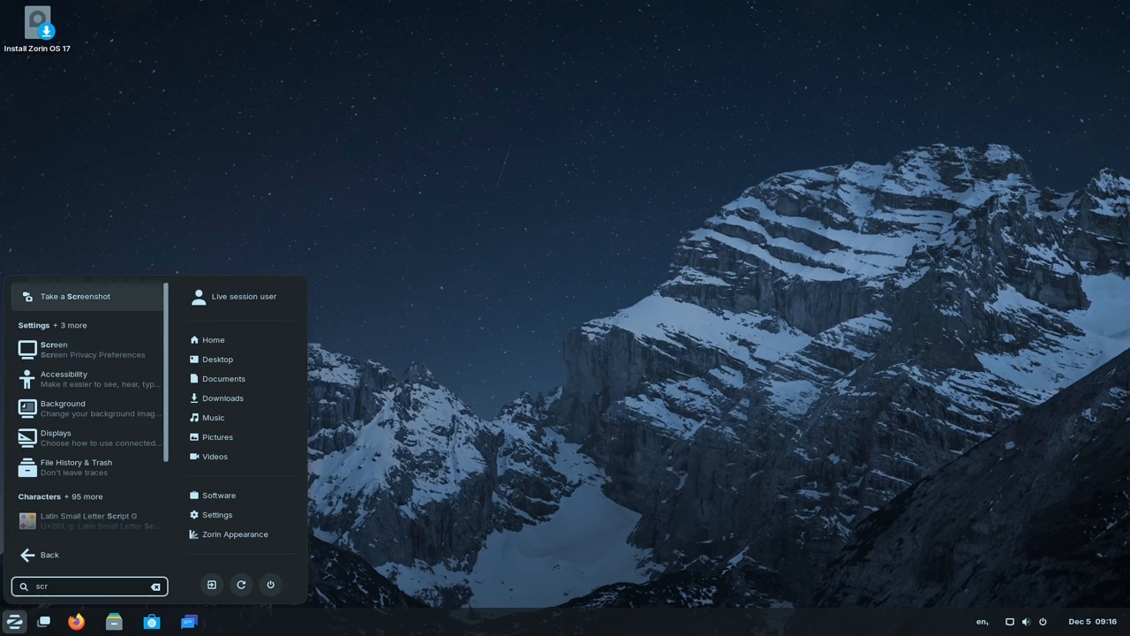
left_click(75, 295)
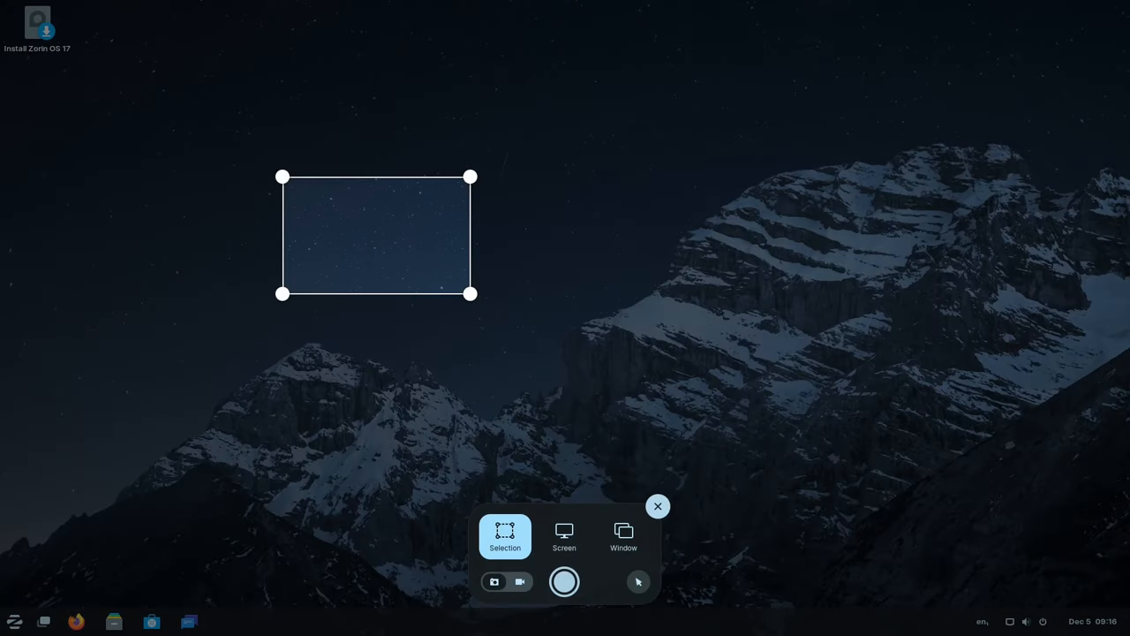
left_click_drag(470, 293, 388, 309)
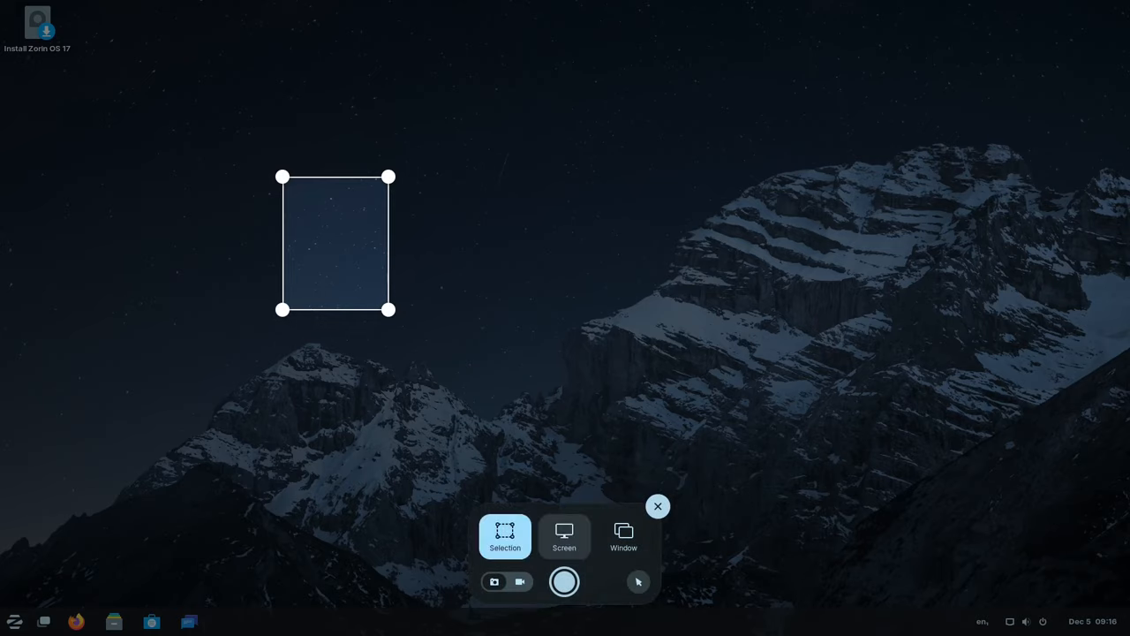
left_click(563, 536)
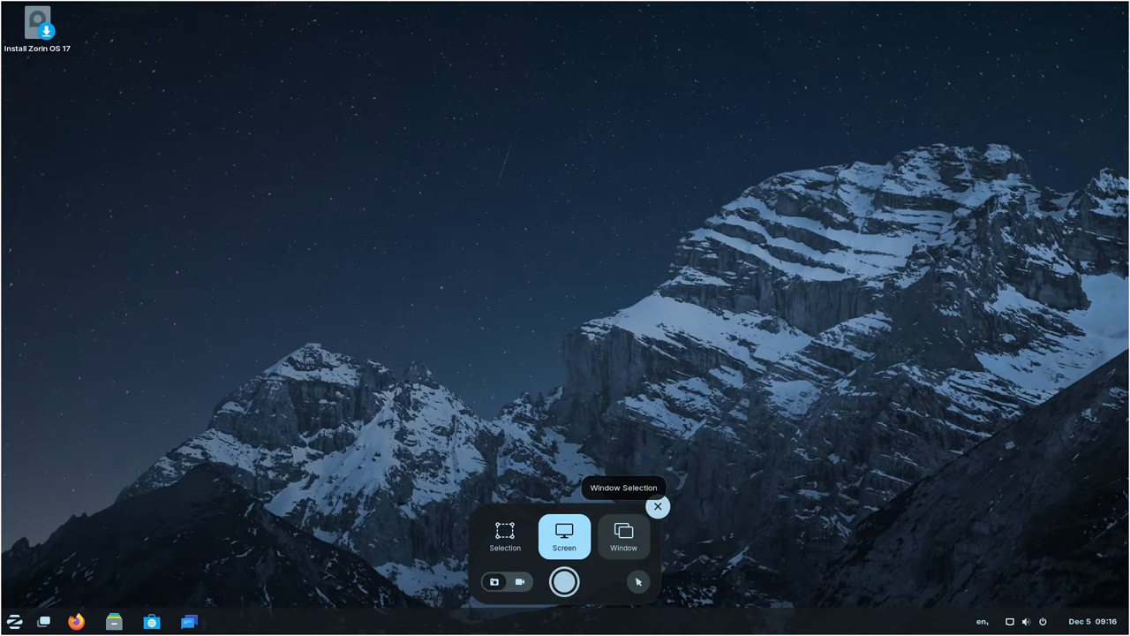
left_click(624, 536)
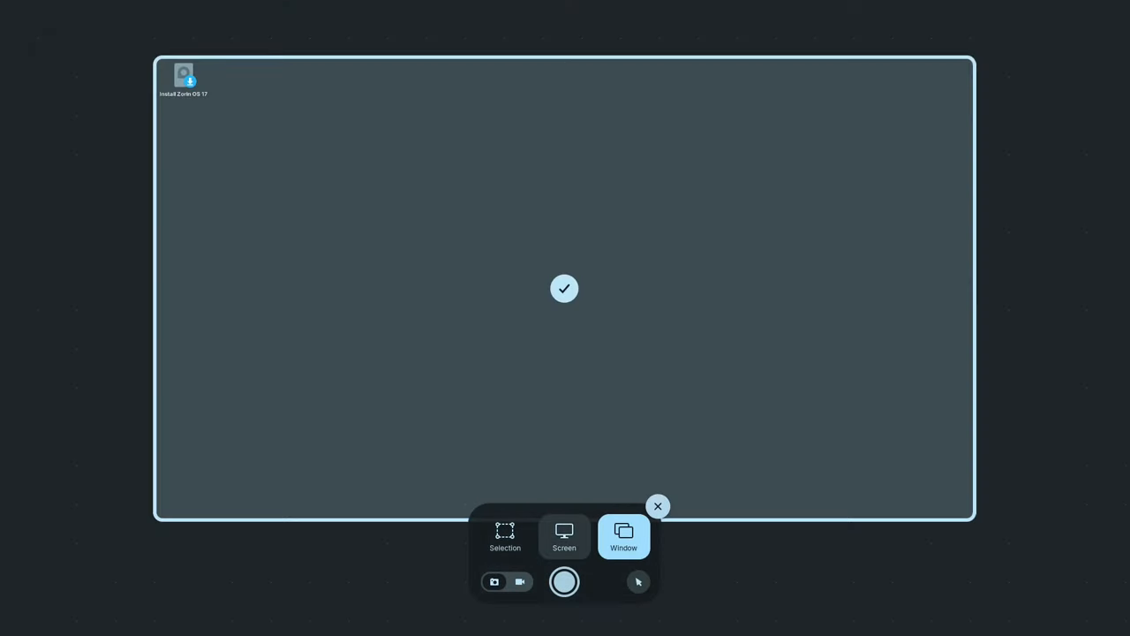
left_click(505, 536)
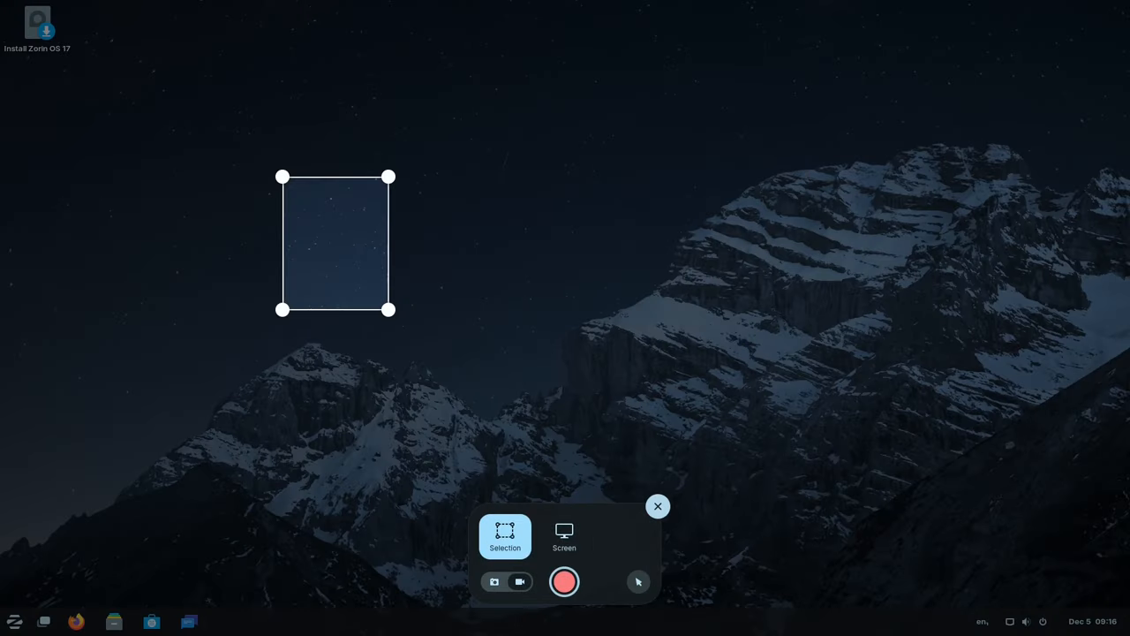
left_click_drag(388, 310, 700, 394)
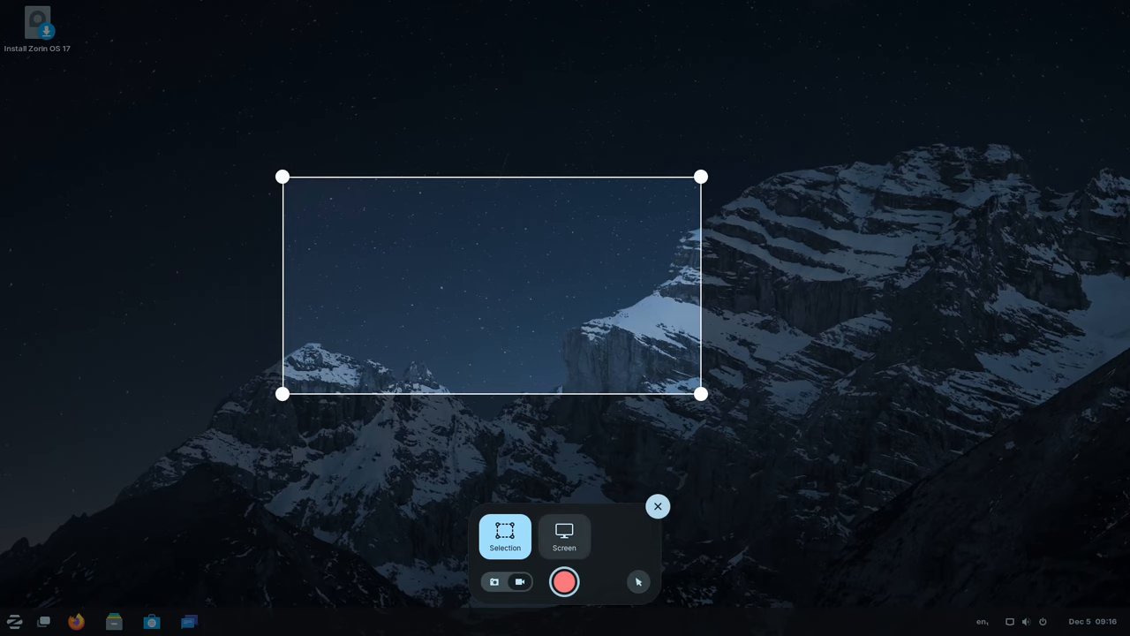
left_click(657, 506)
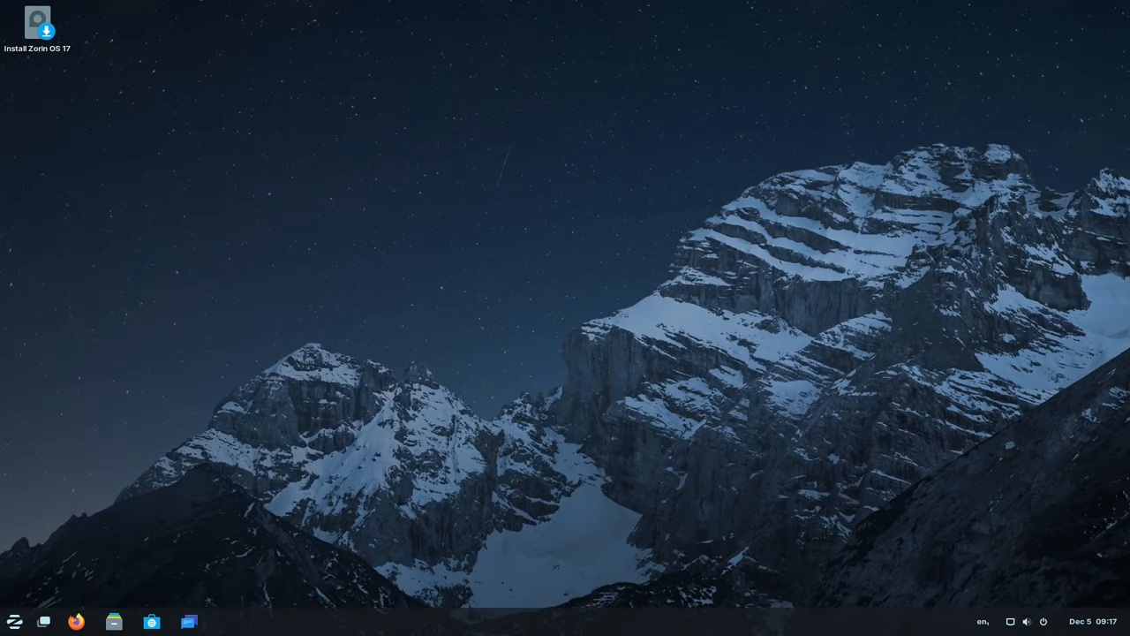
left_click(14, 622)
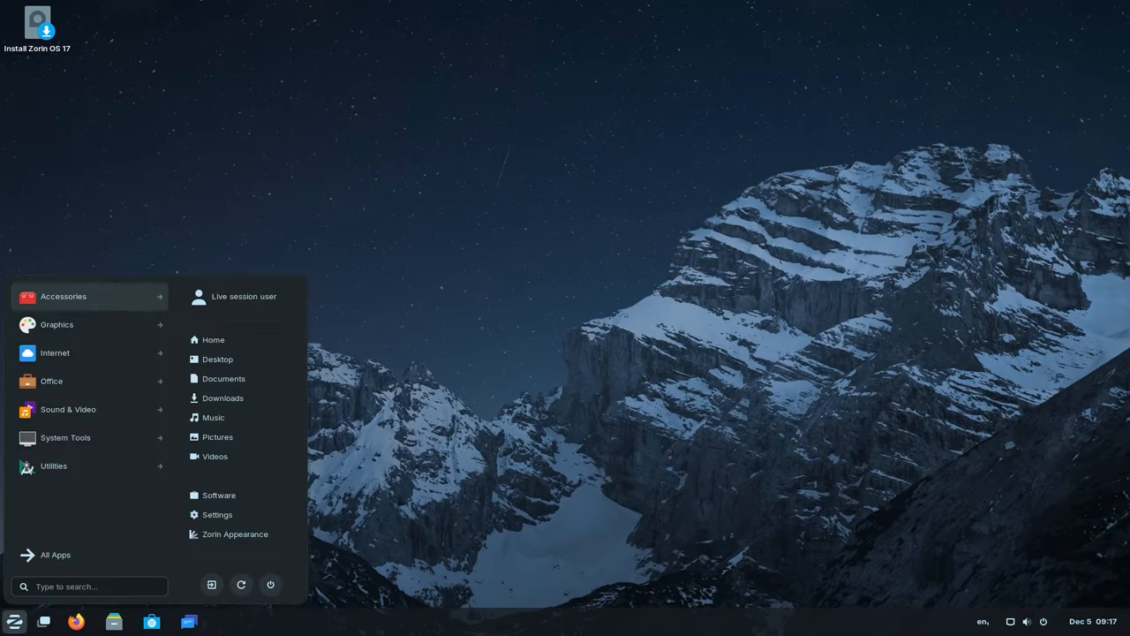
type("w")
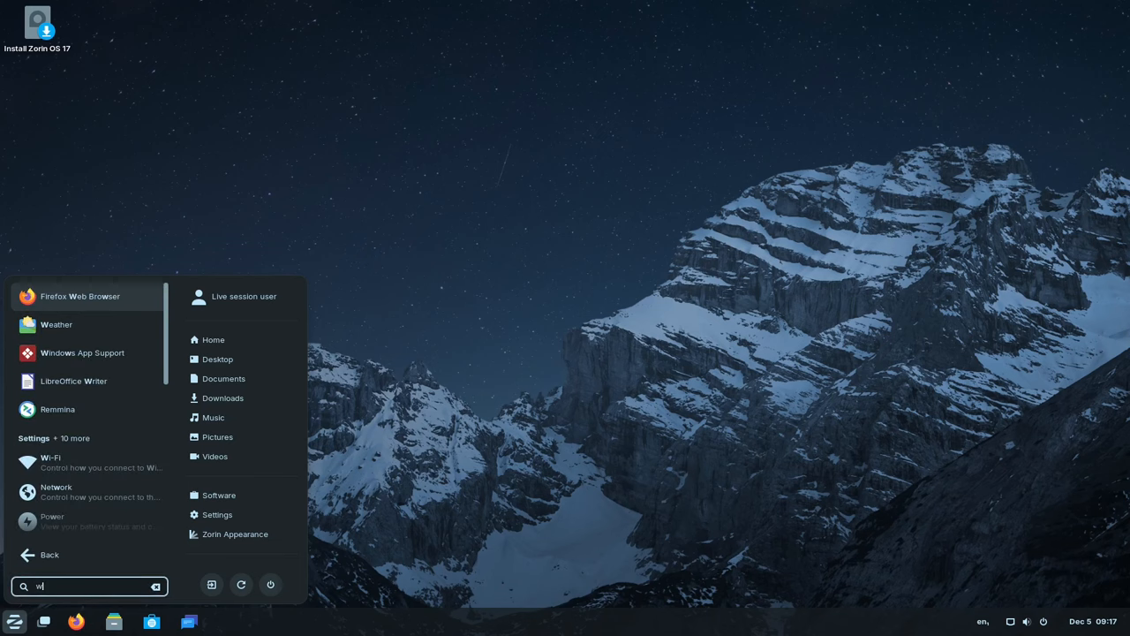
key("Backspace")
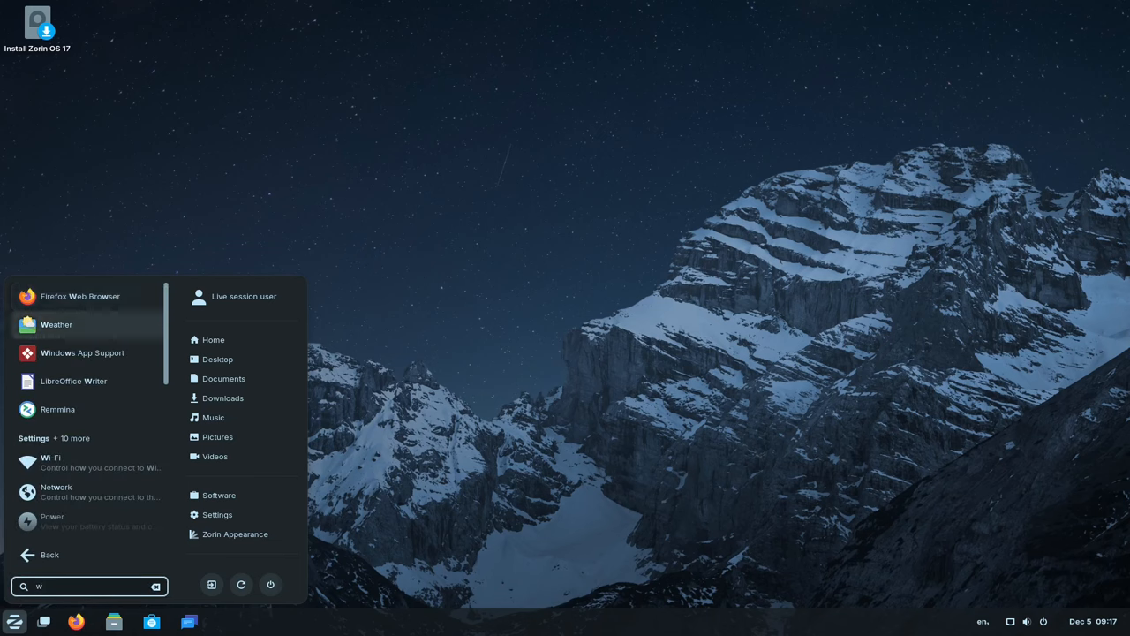
left_click(55, 324)
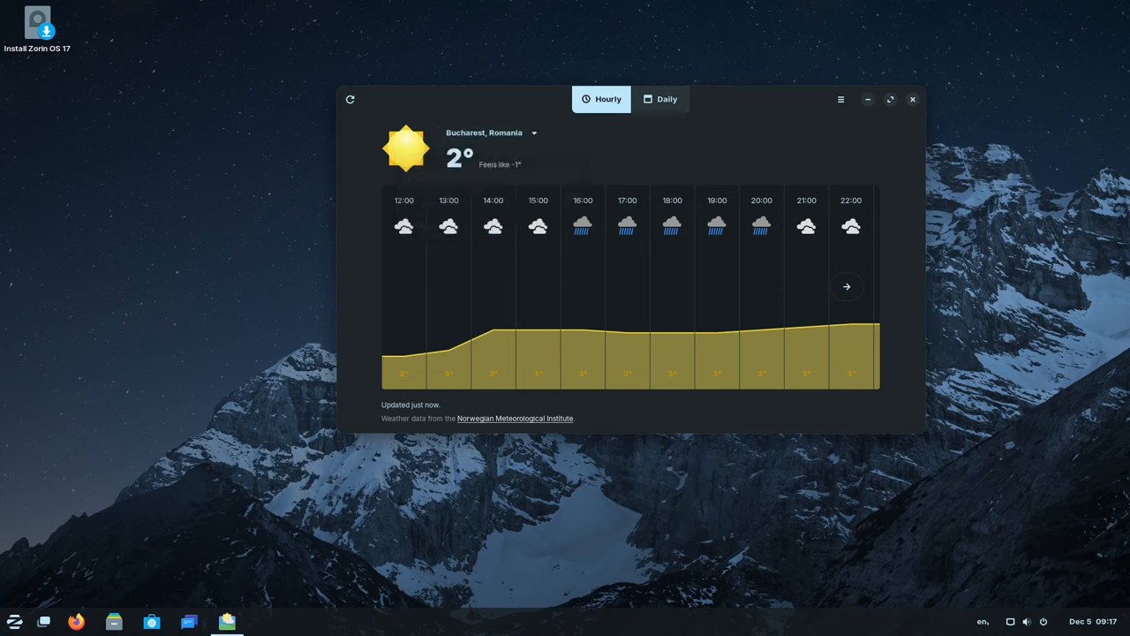
left_click(840, 99)
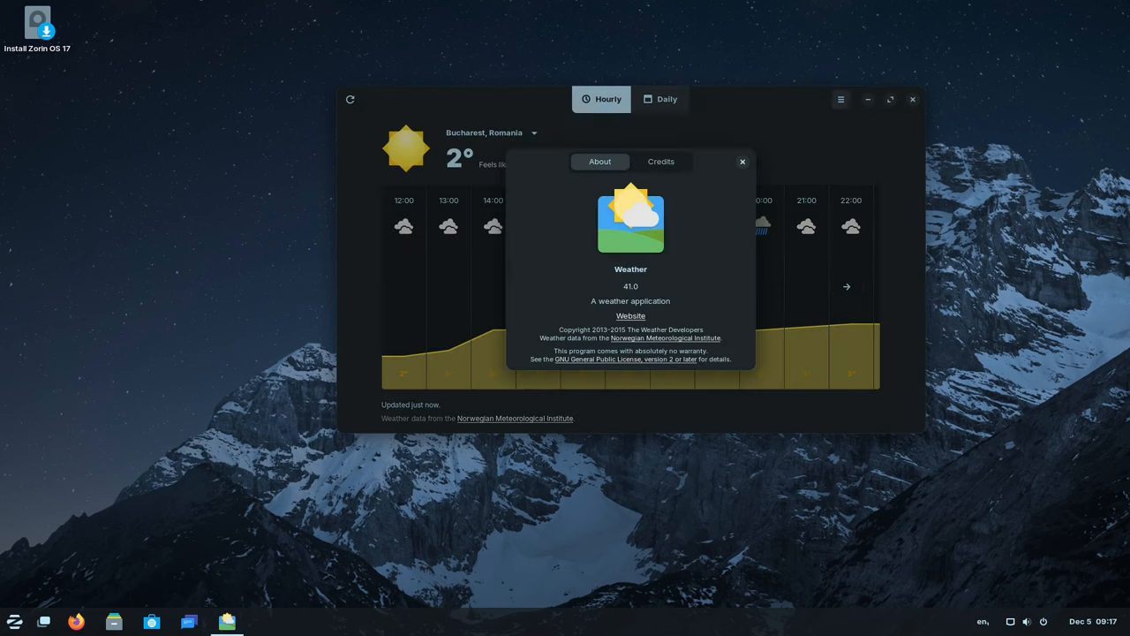
left_click(742, 161)
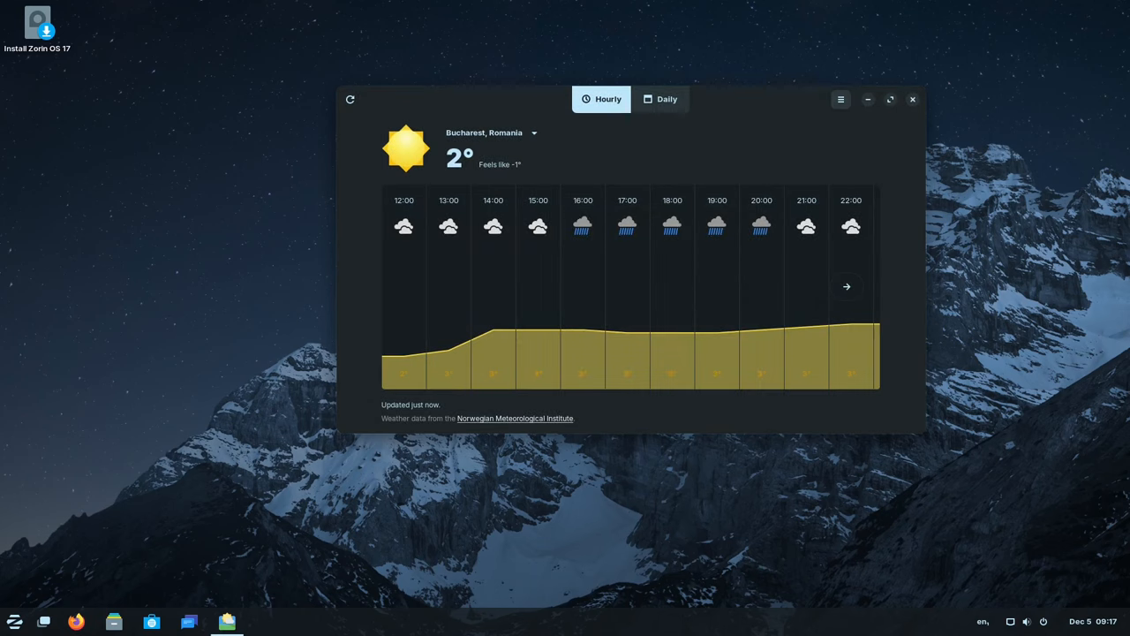
left_click(840, 99)
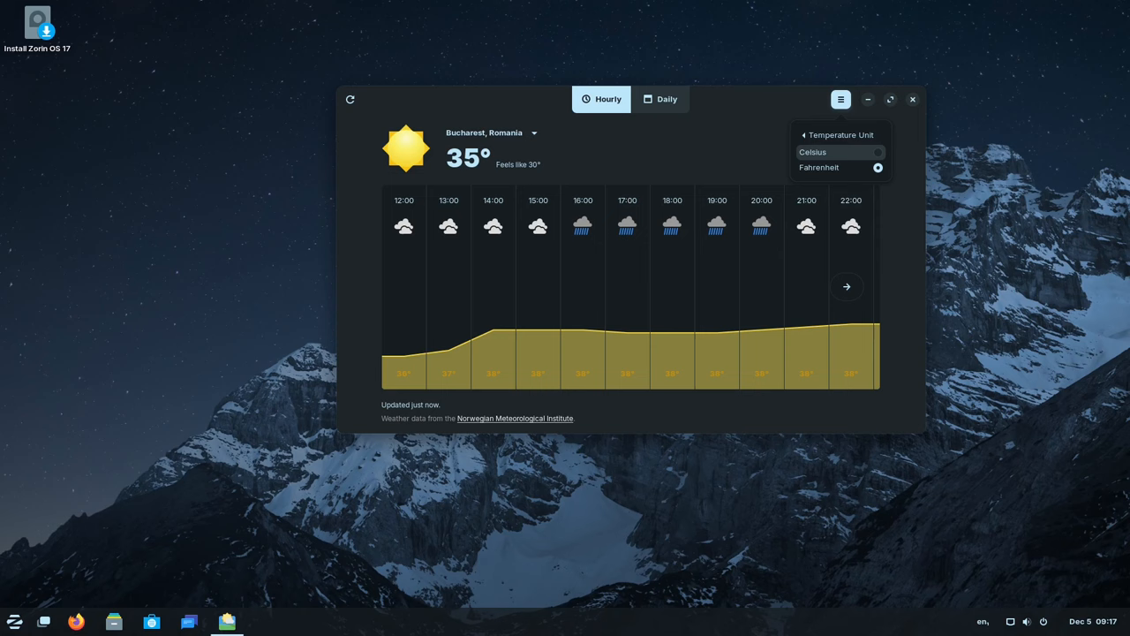
left_click(812, 152)
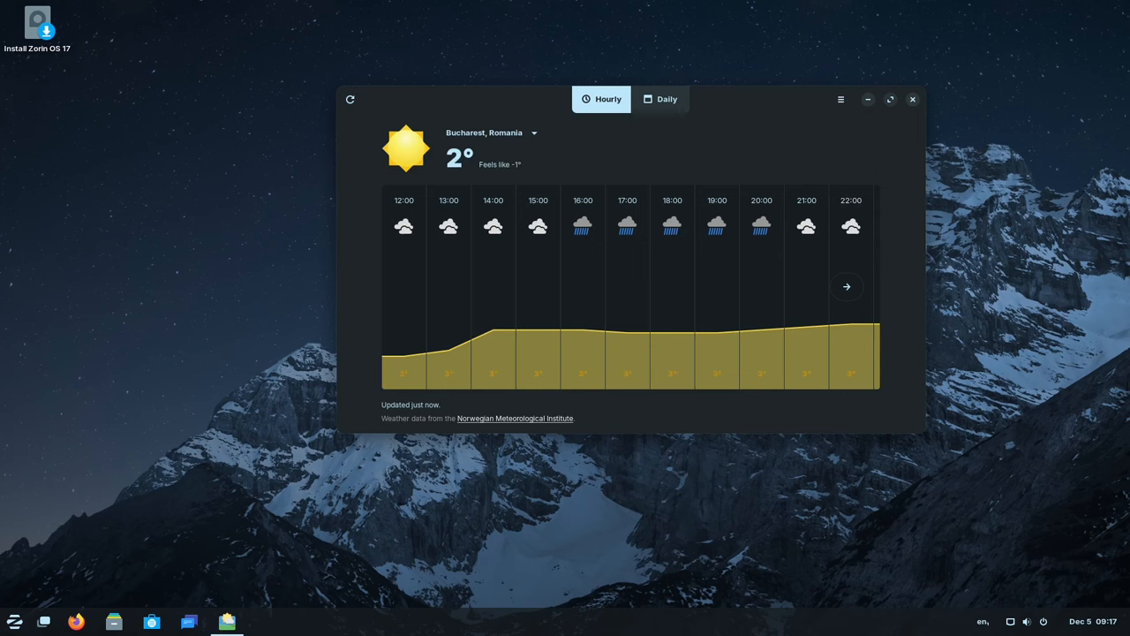
left_click(912, 99)
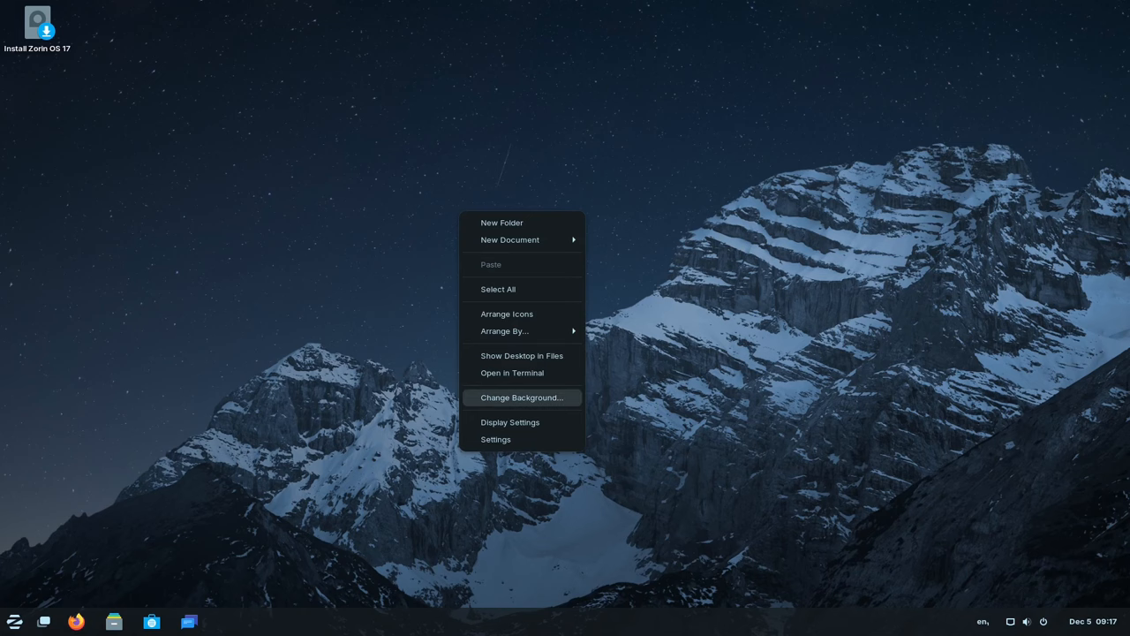
- Set the desktop wallpaper to the dark Zorin spheres background
left_click(521, 397)
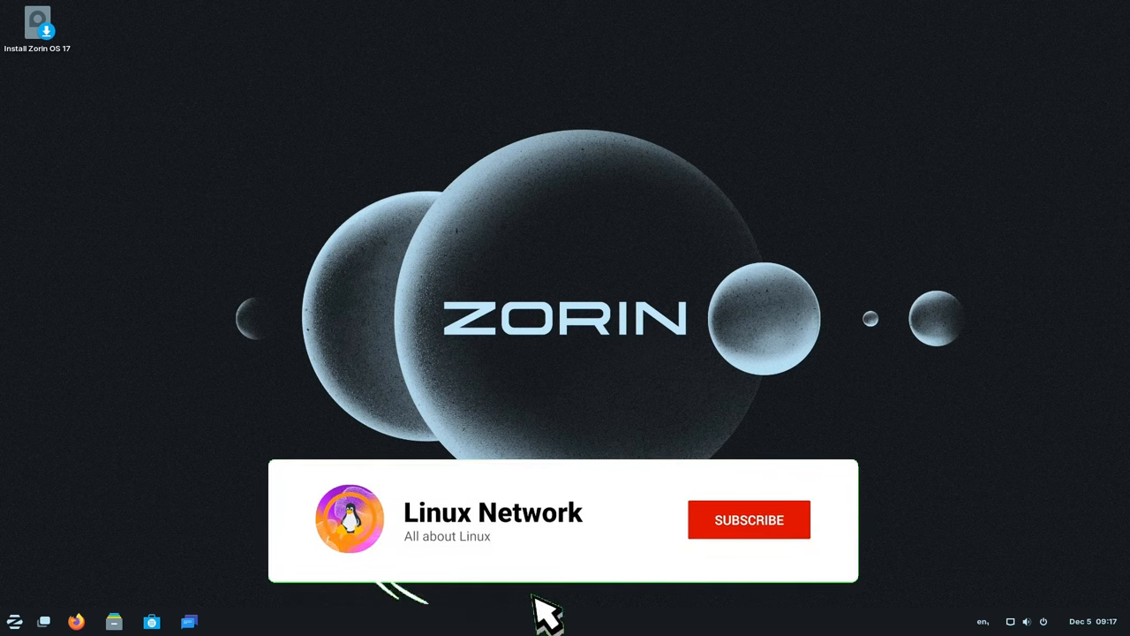
left_click(749, 519)
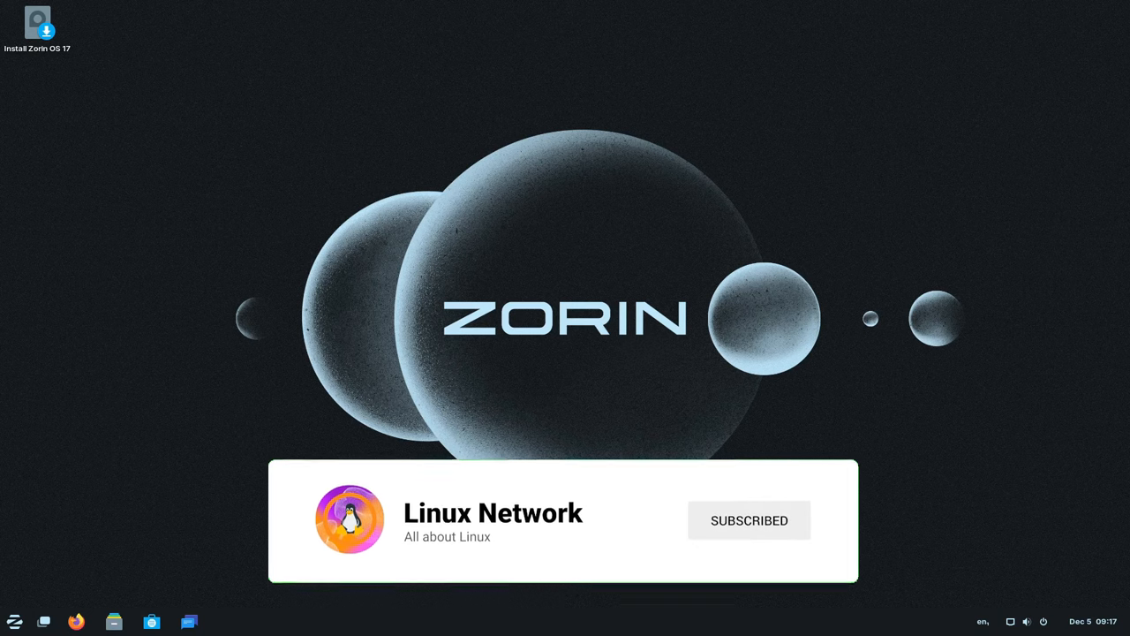